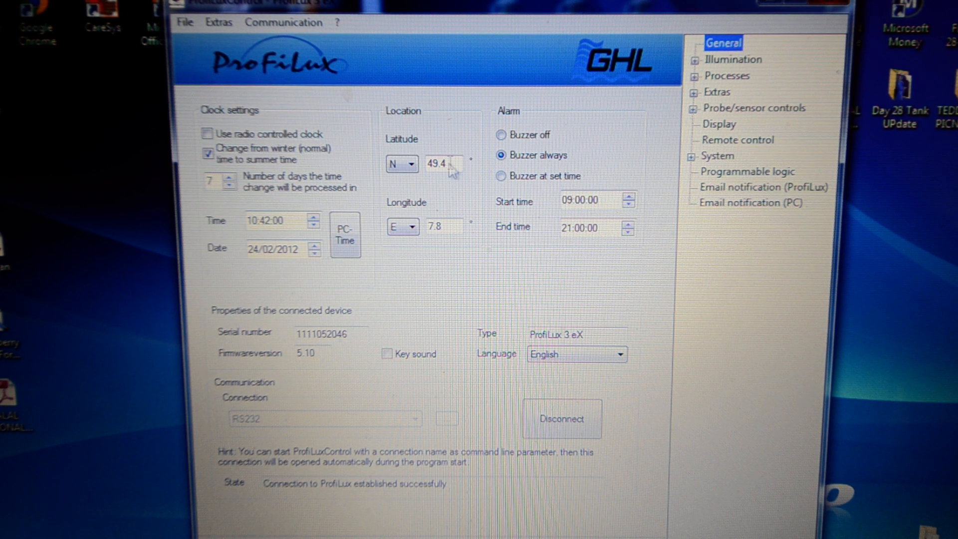
mouse_move(613, 297)
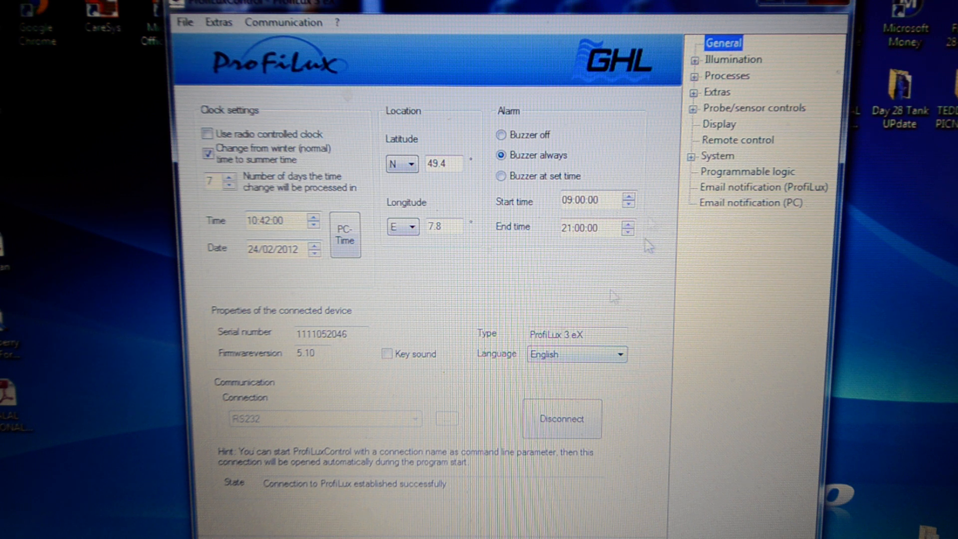
mouse_move(252, 113)
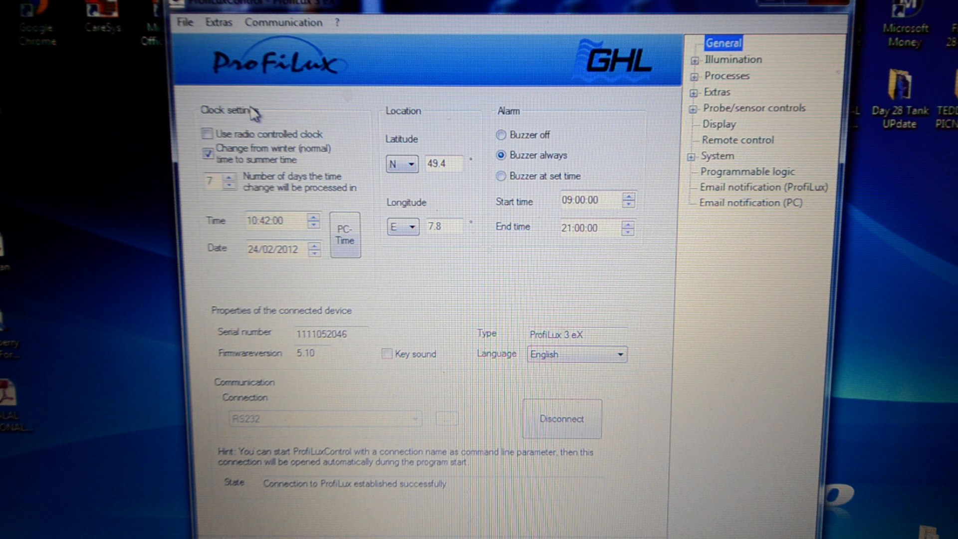
mouse_move(507, 110)
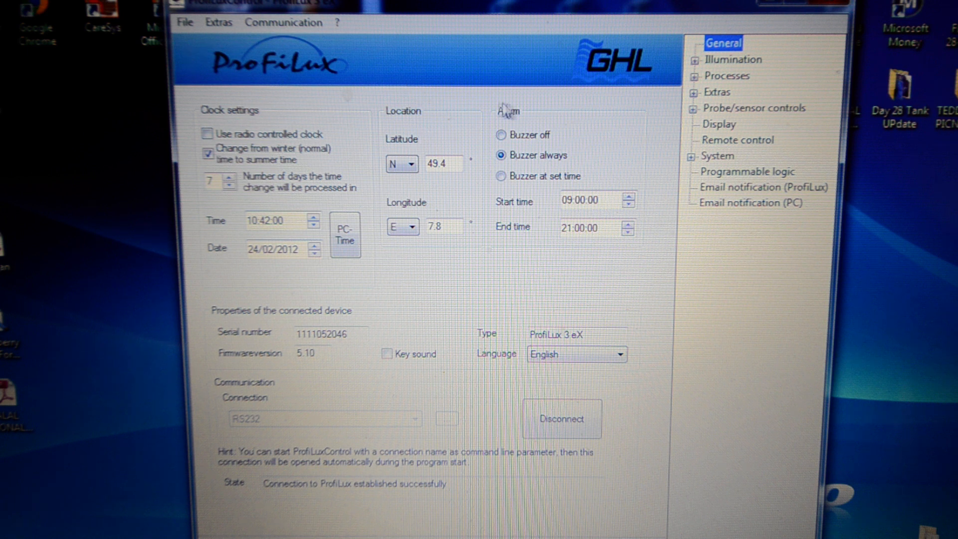
mouse_move(553, 138)
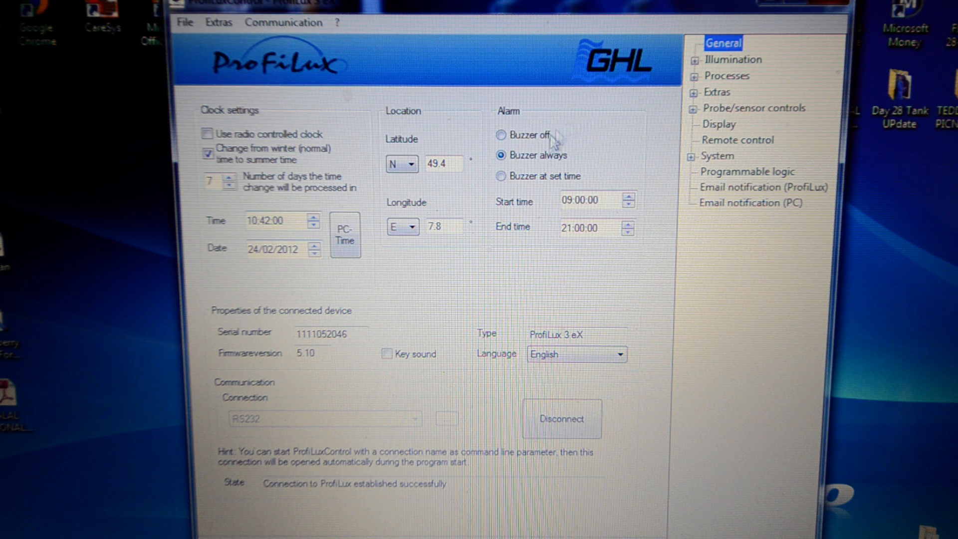
mouse_move(563, 136)
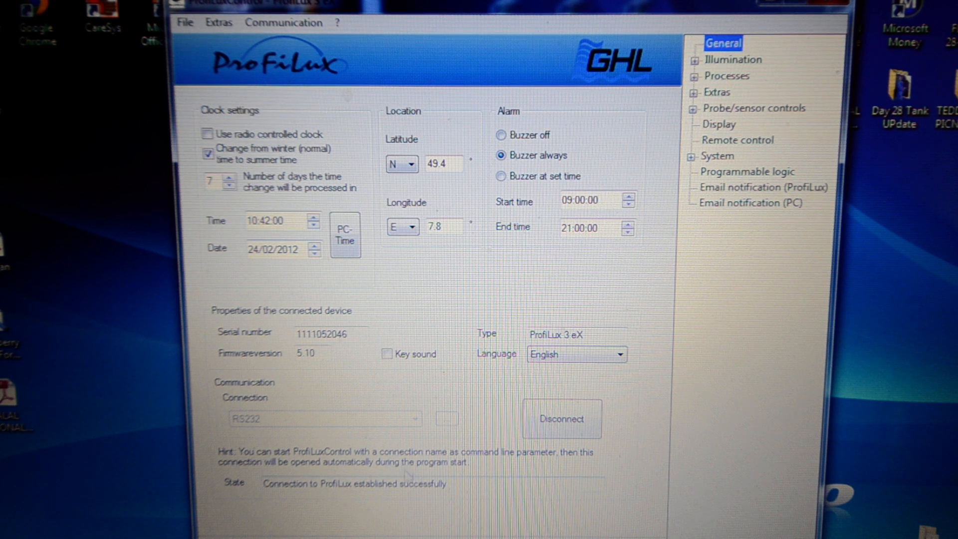
mouse_move(275, 425)
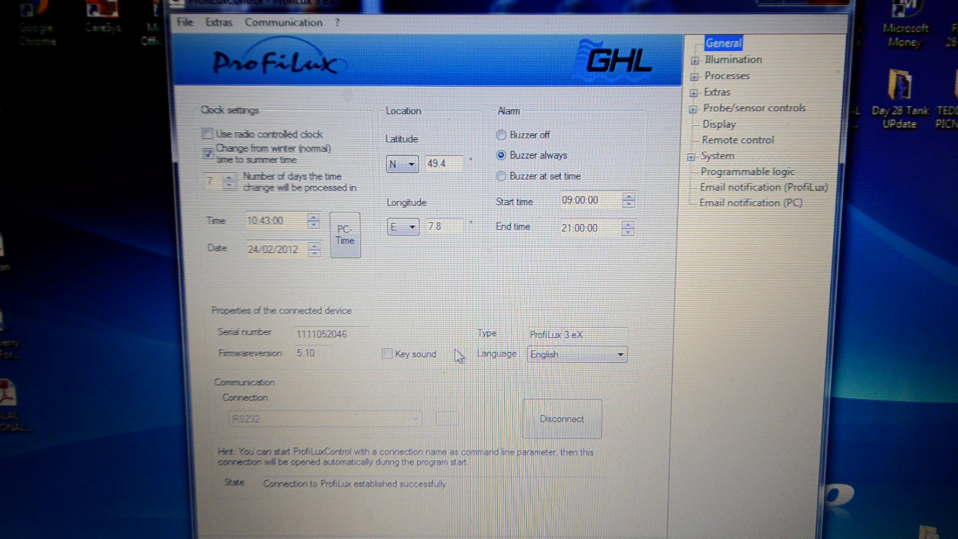
mouse_move(714, 74)
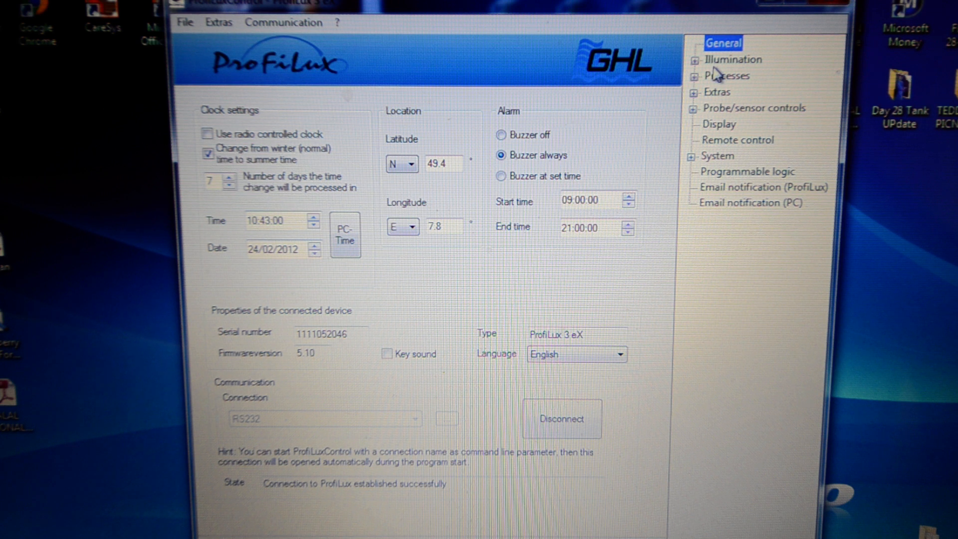
mouse_move(719, 68)
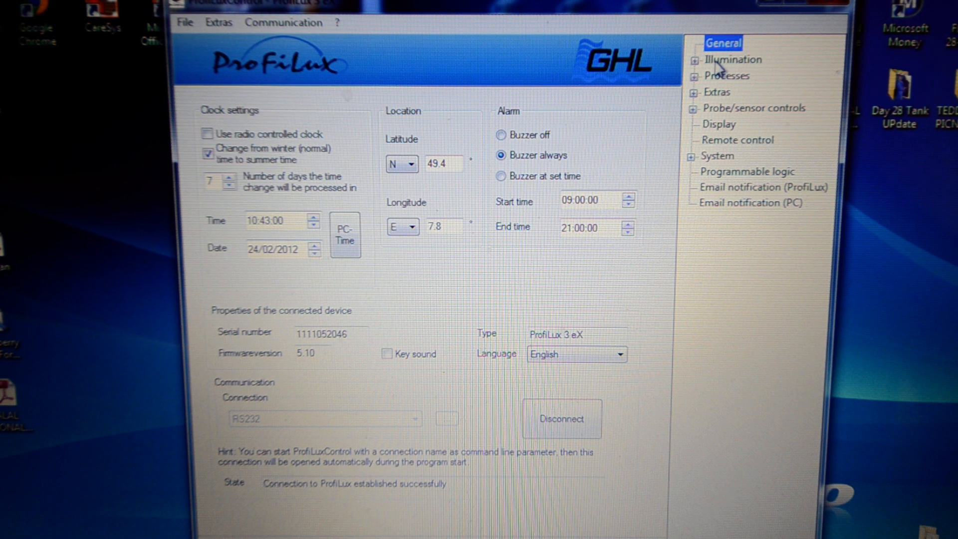
- Briefly show Illumination's channels, then expand Processes to list Timer 1 through Timer 32
click(732, 59)
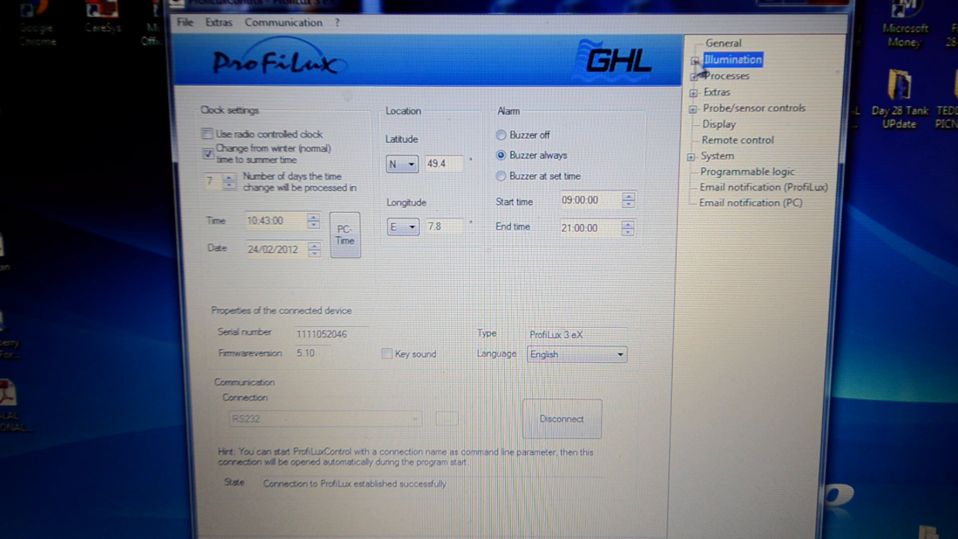
click(695, 60)
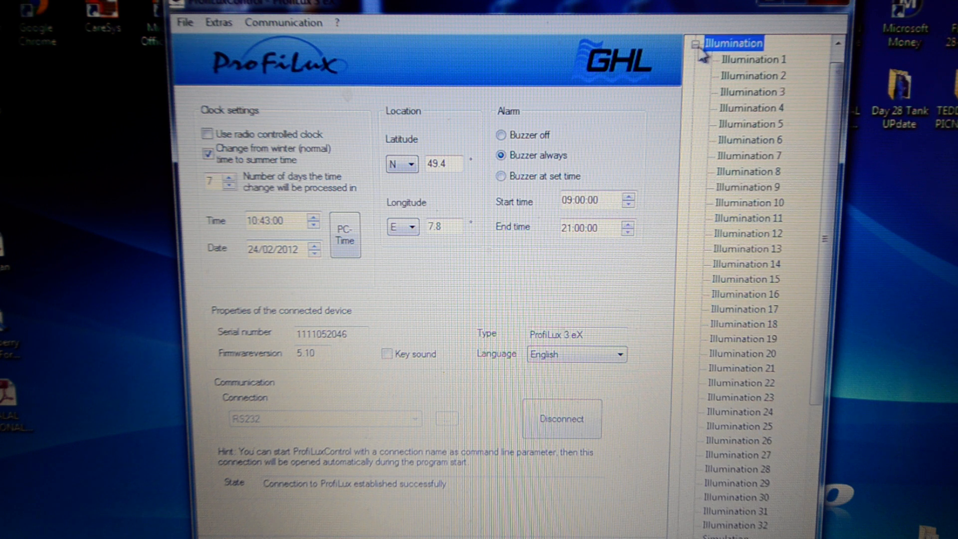
click(694, 59)
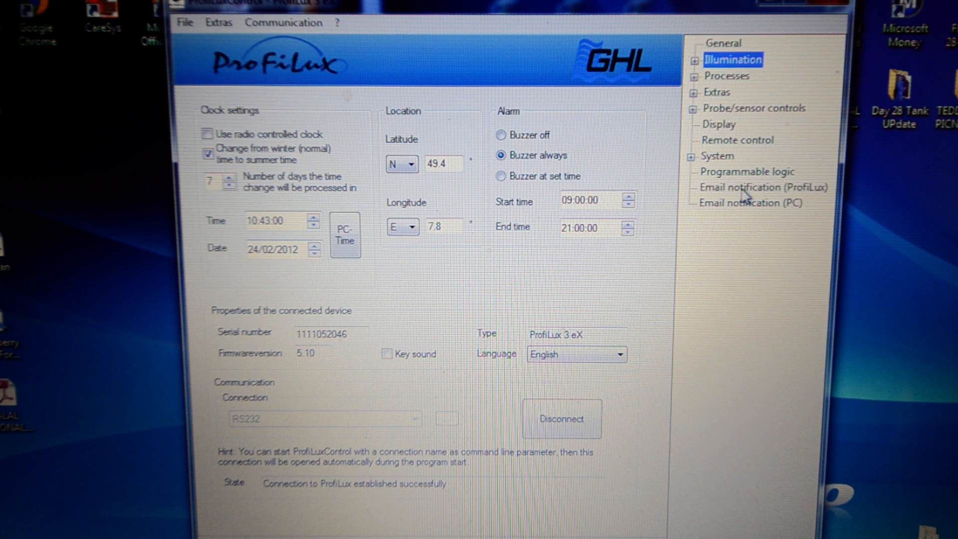
click(692, 156)
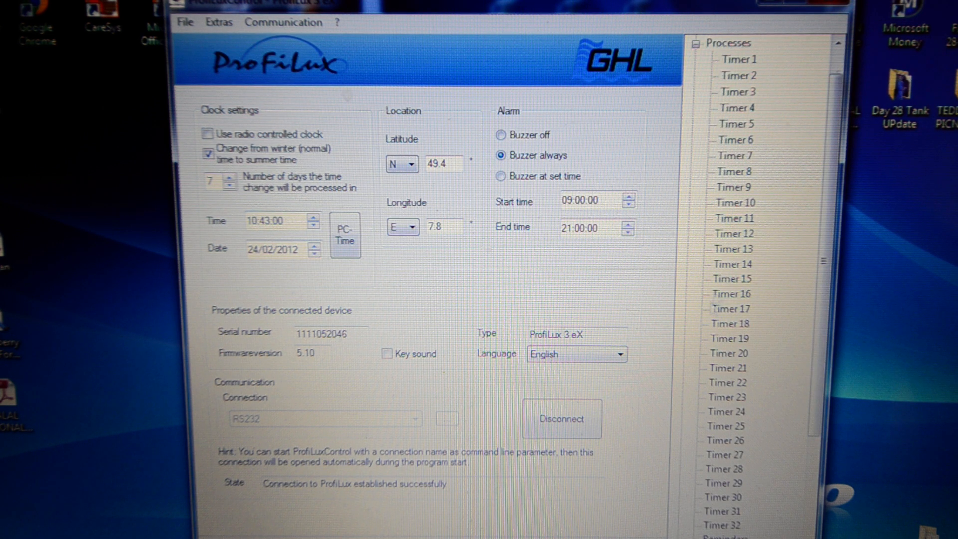
mouse_move(751, 63)
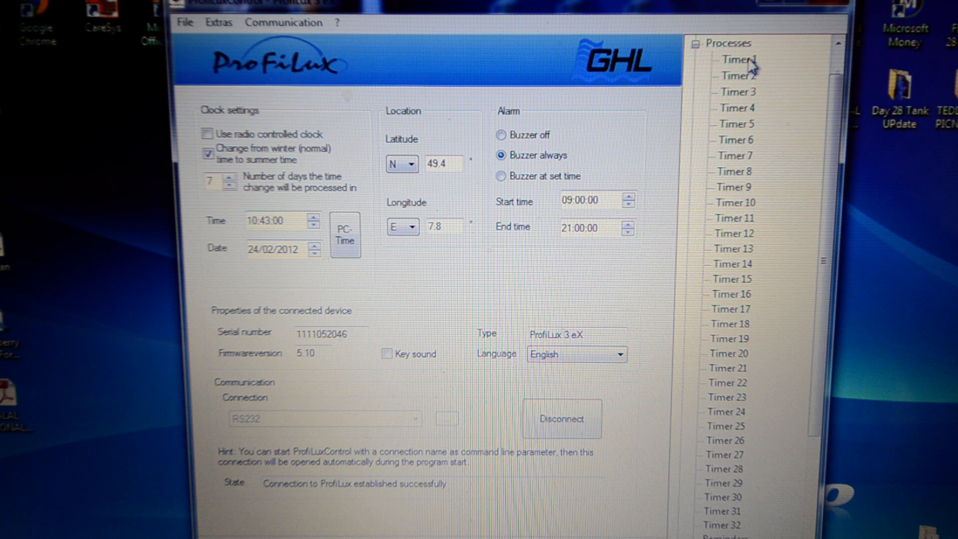
- Open Timer 1's ALKALINITY auto-dosing settings and enter 2 ml per dosing
click(739, 60)
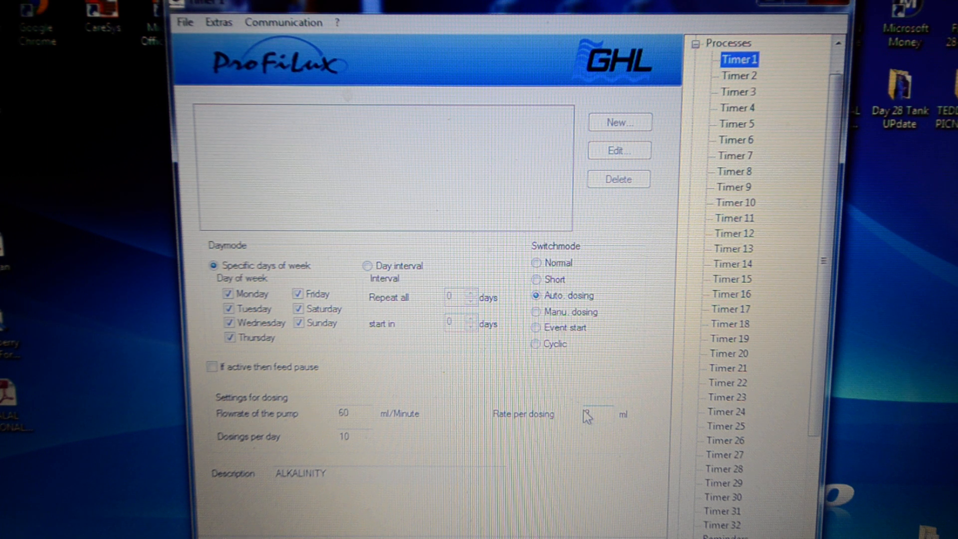
text(2)
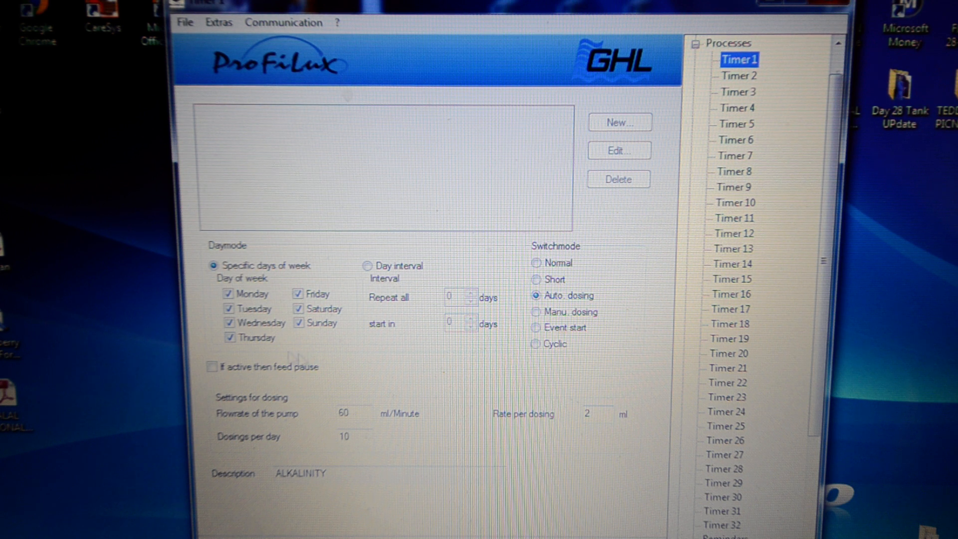
mouse_move(754, 75)
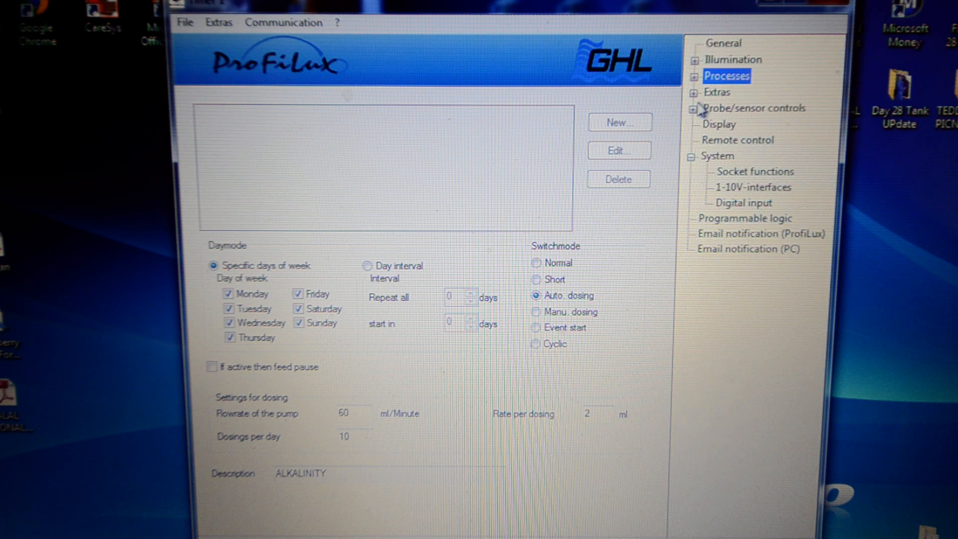
click(694, 92)
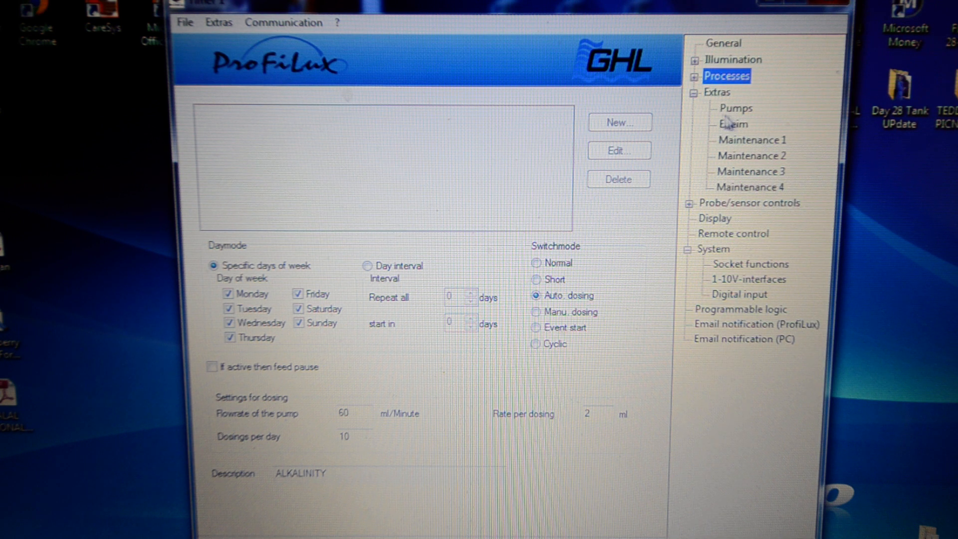
mouse_move(744, 144)
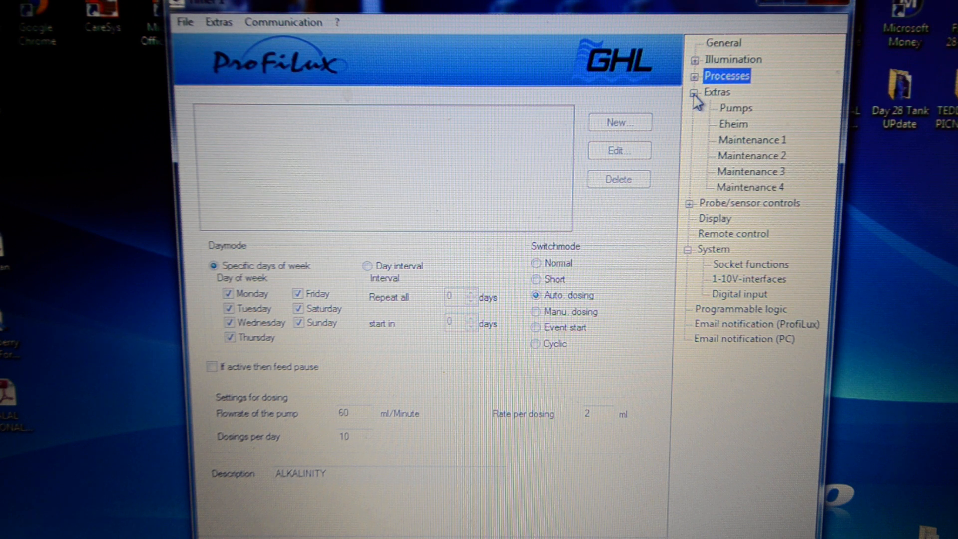
click(694, 92)
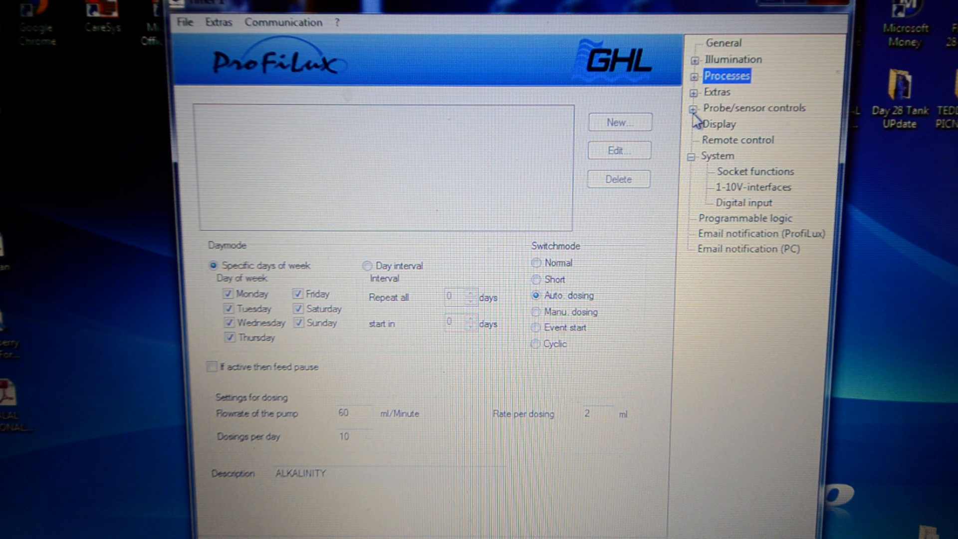
mouse_move(694, 116)
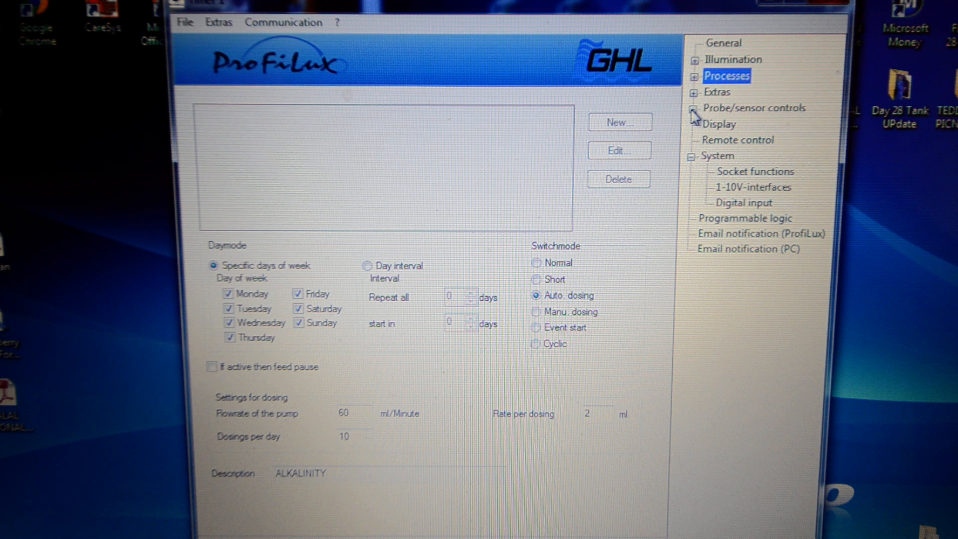
- Expand Probe/sensor controls and view pH-value 1: nominal 7 pH, hysteresis 0.3
click(693, 108)
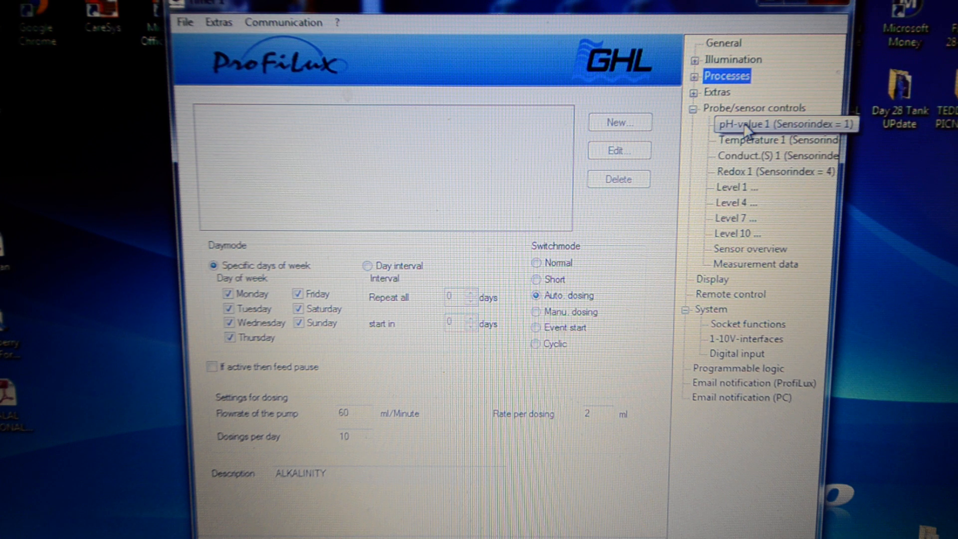
click(782, 123)
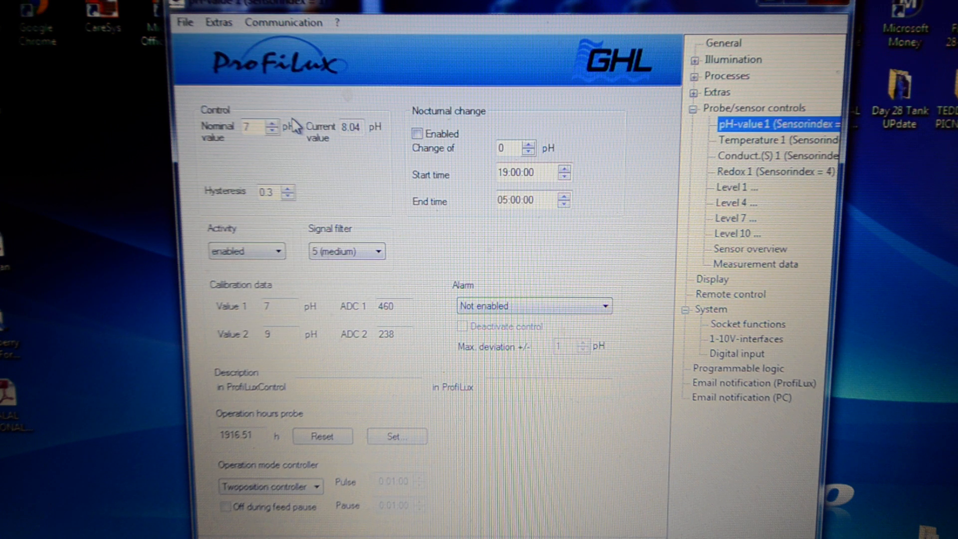
mouse_move(290, 144)
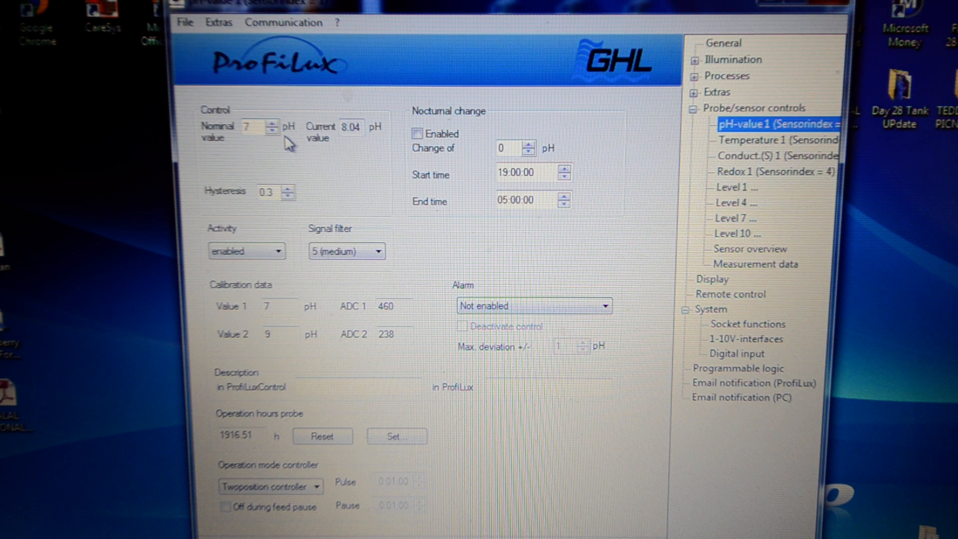
mouse_move(318, 138)
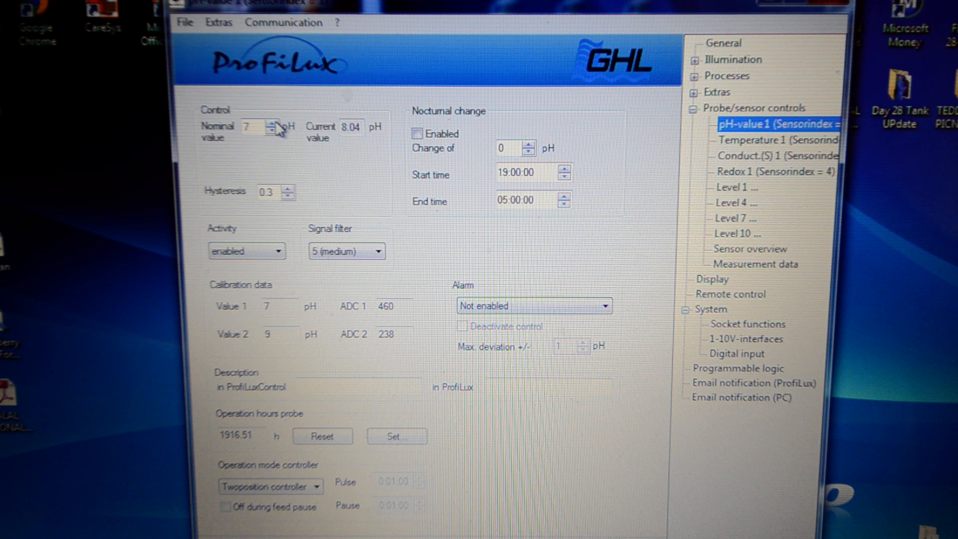
mouse_move(502, 239)
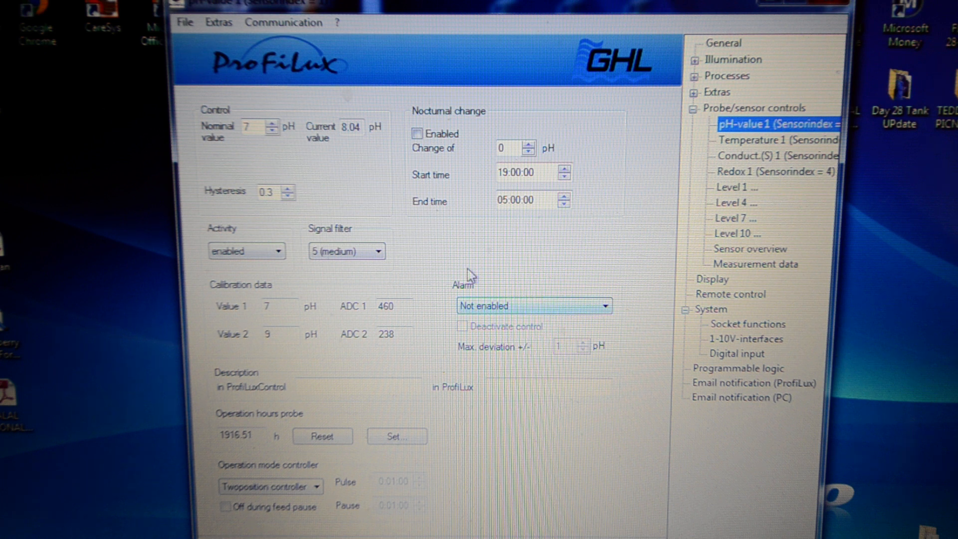
mouse_move(424, 259)
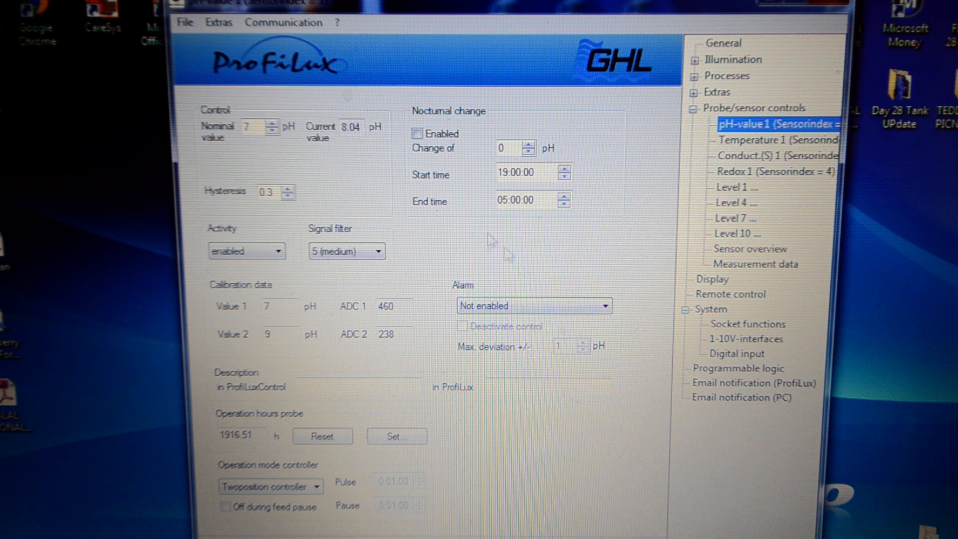
mouse_move(318, 242)
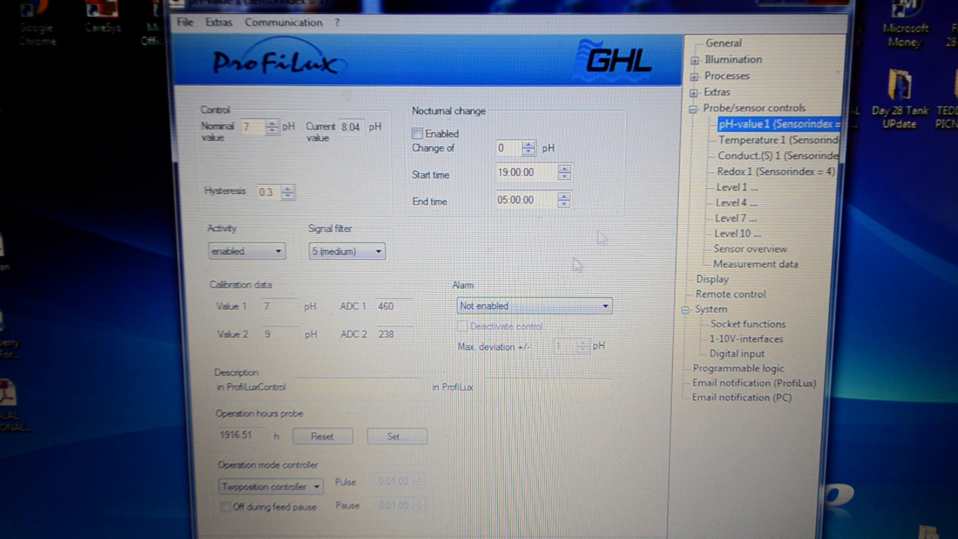
- View Temperature 1 probe settings: nominal 78.08 °F, hysteresis 0.50, alarm enabled
click(777, 140)
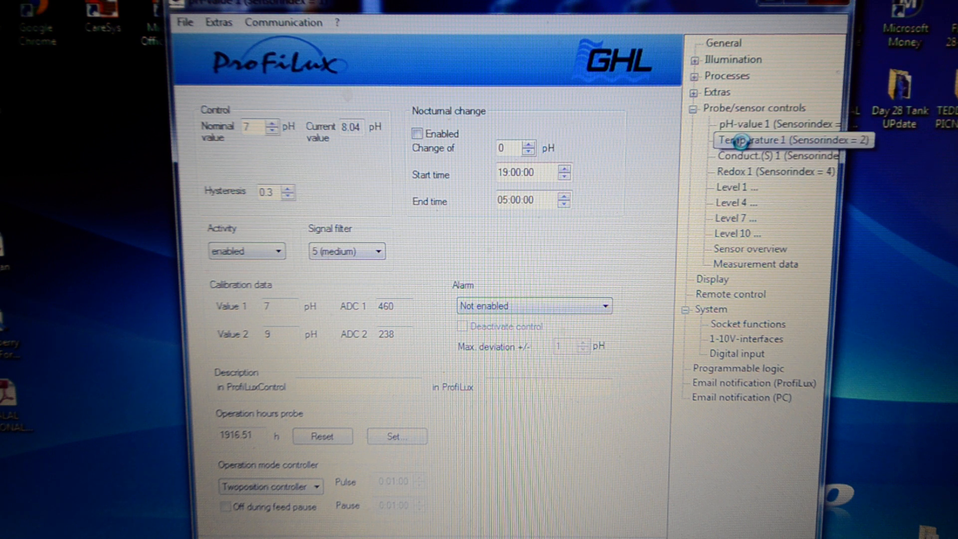
click(775, 140)
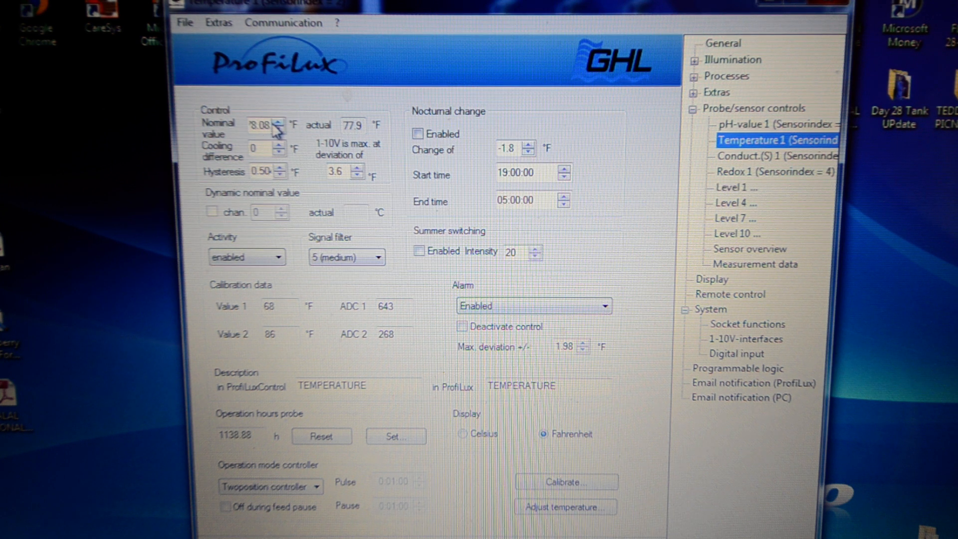
mouse_move(239, 192)
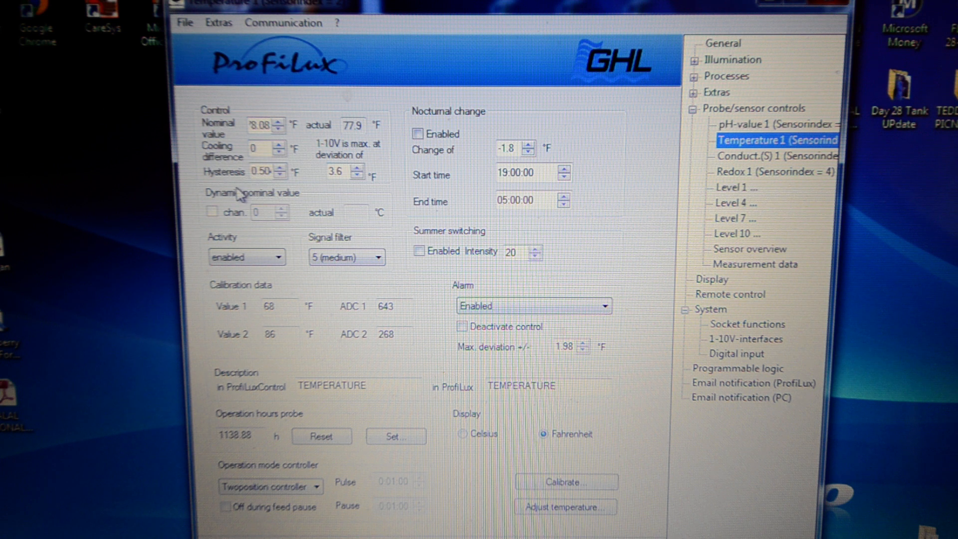
mouse_move(457, 155)
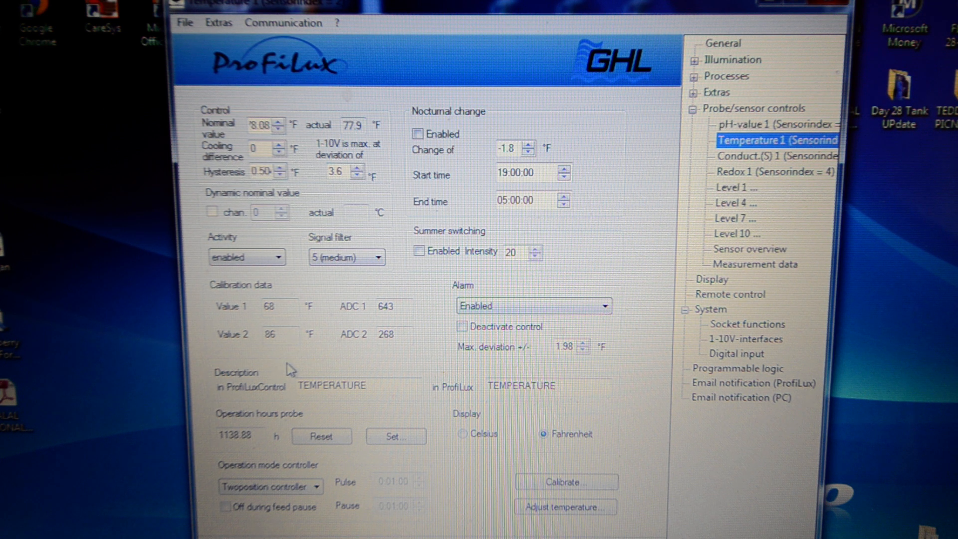
mouse_move(326, 343)
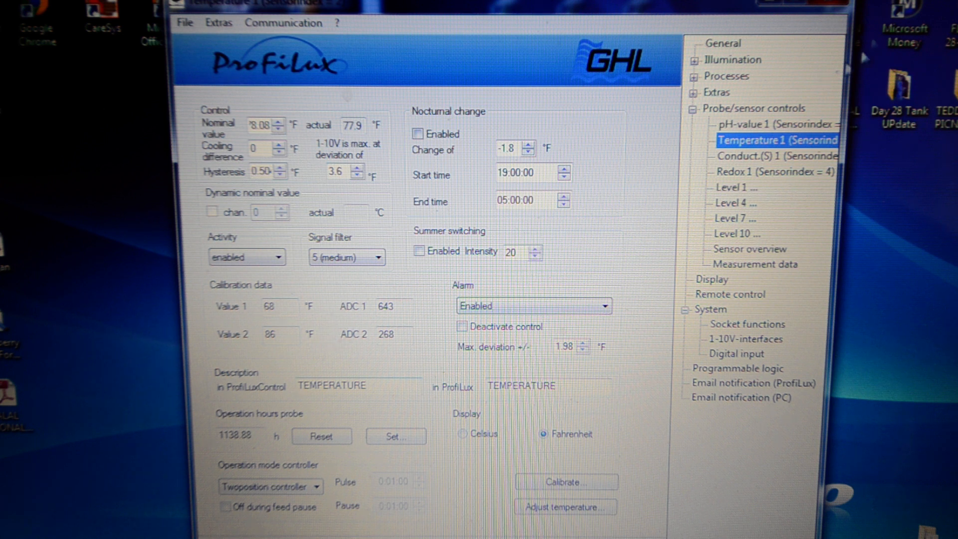
- View Conduct.(S) 1 probe settings: nominal 50 mS, hysteresis 0.5, alarm off
click(776, 156)
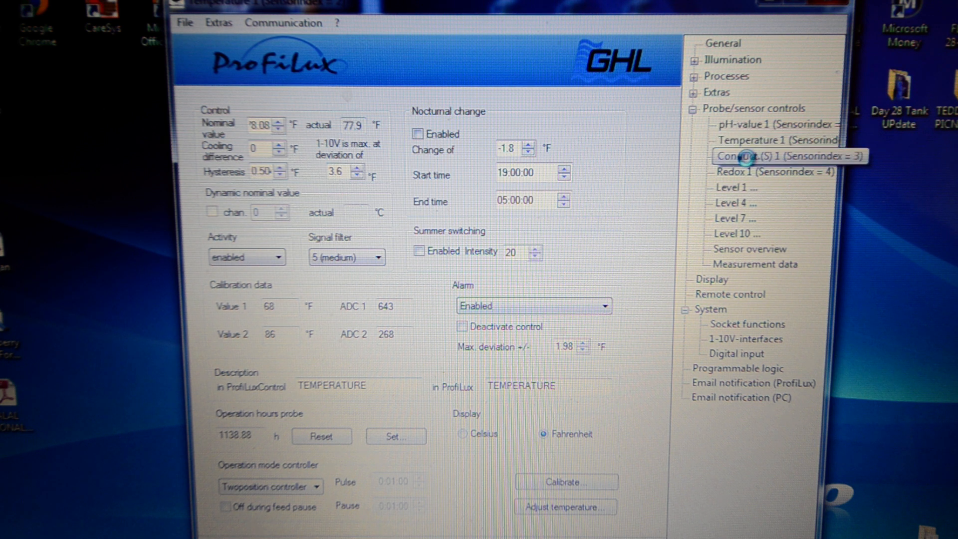
click(777, 156)
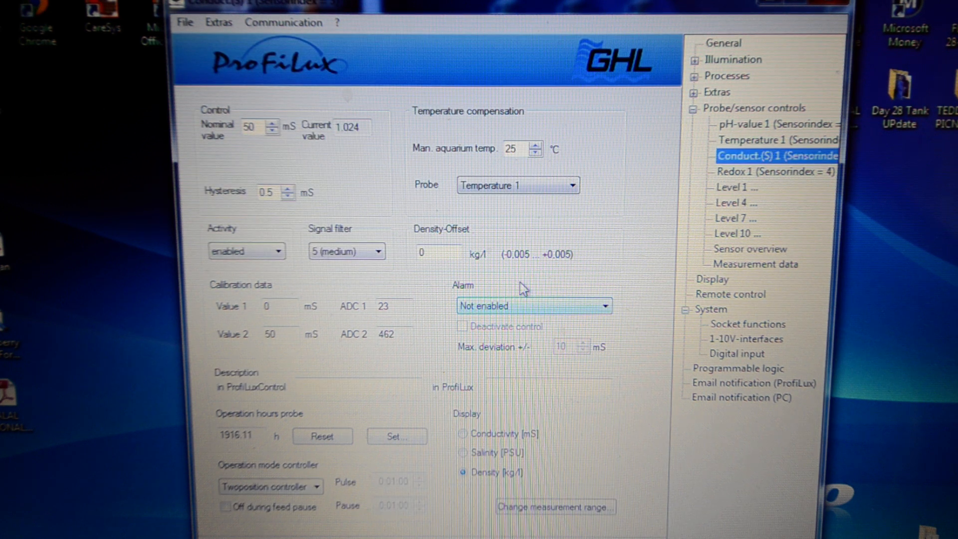
mouse_move(500, 318)
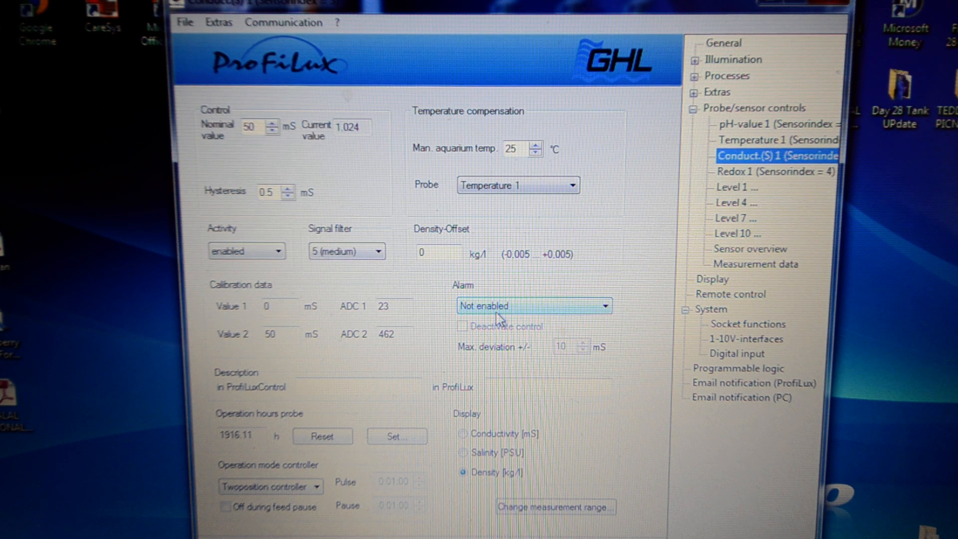
mouse_move(547, 287)
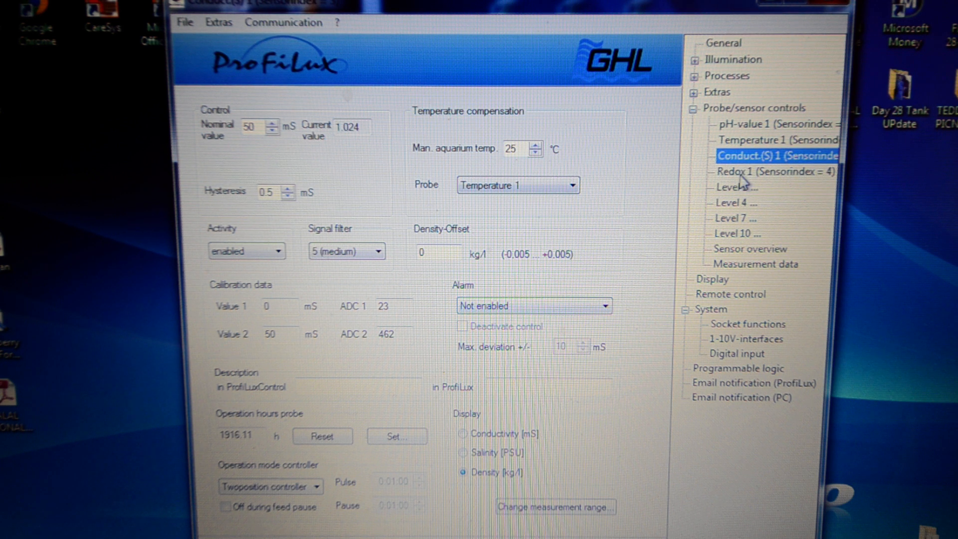
- View Redox 1, then the level table: Level 1 min-max, Level 3 auto top off
click(771, 171)
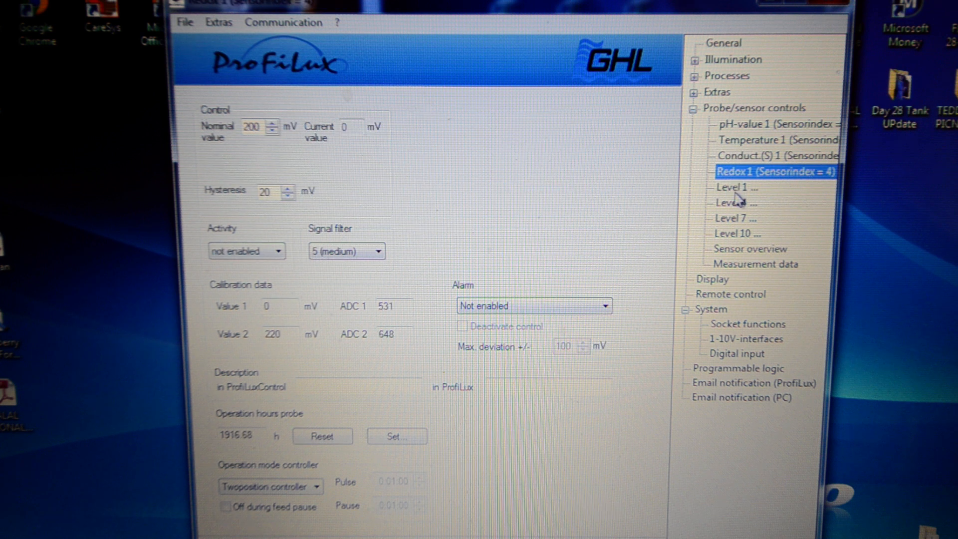
mouse_move(755, 185)
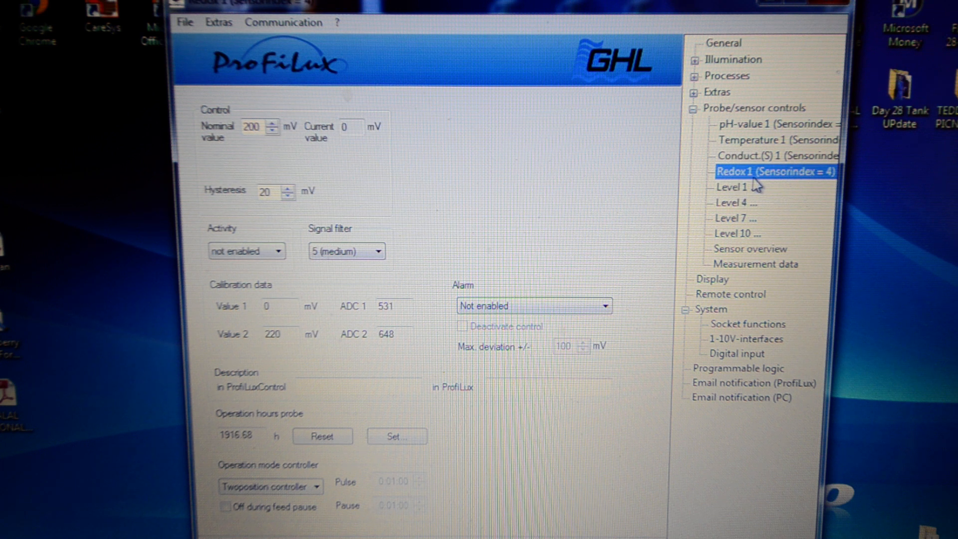
mouse_move(755, 182)
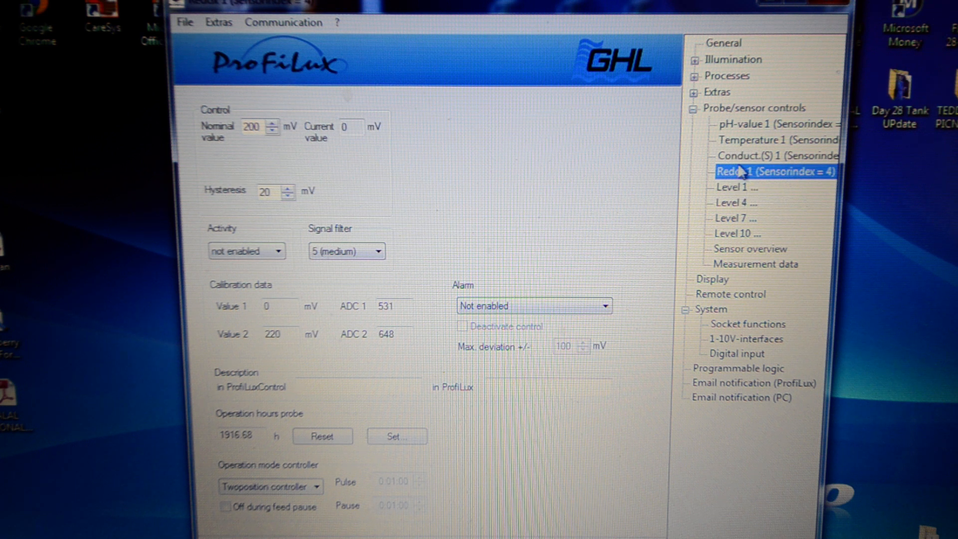
mouse_move(733, 194)
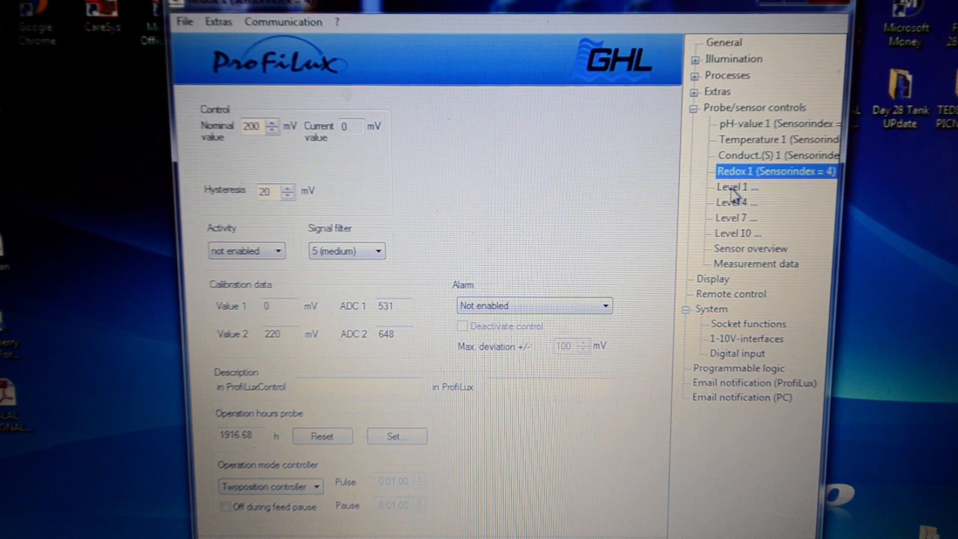
click(737, 187)
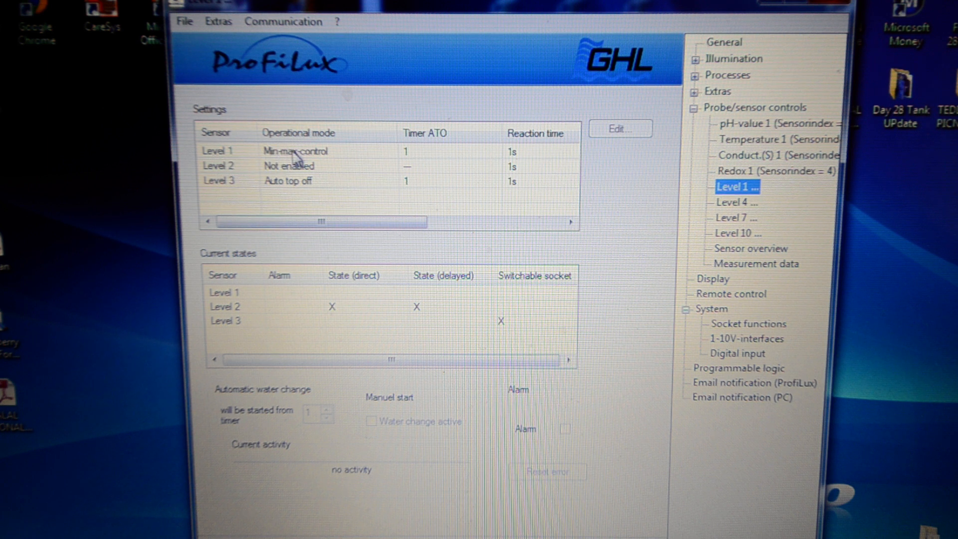
mouse_move(284, 177)
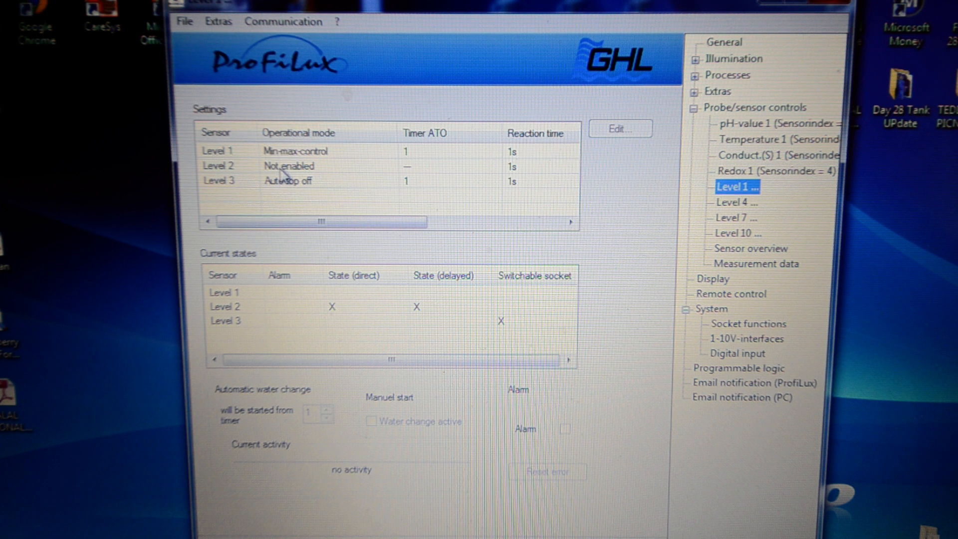
mouse_move(346, 171)
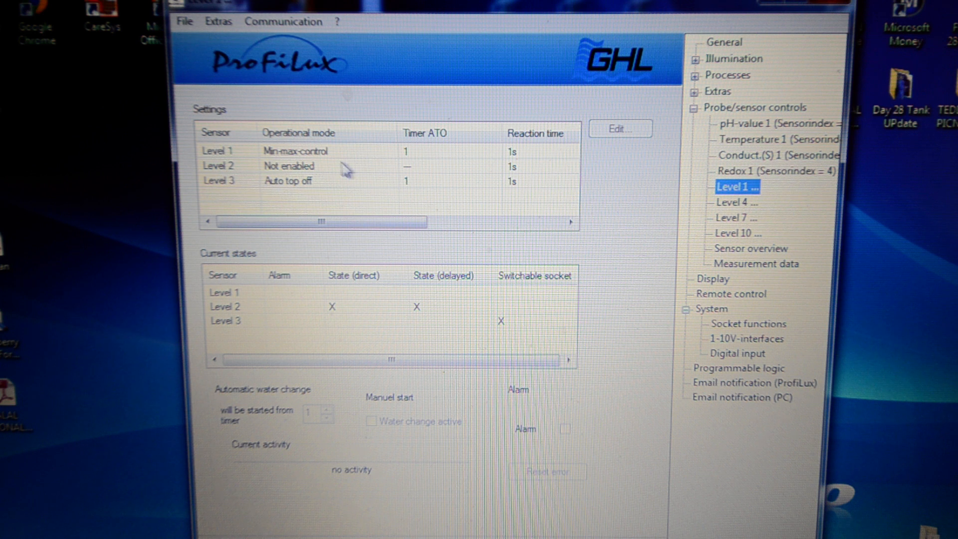
mouse_move(318, 160)
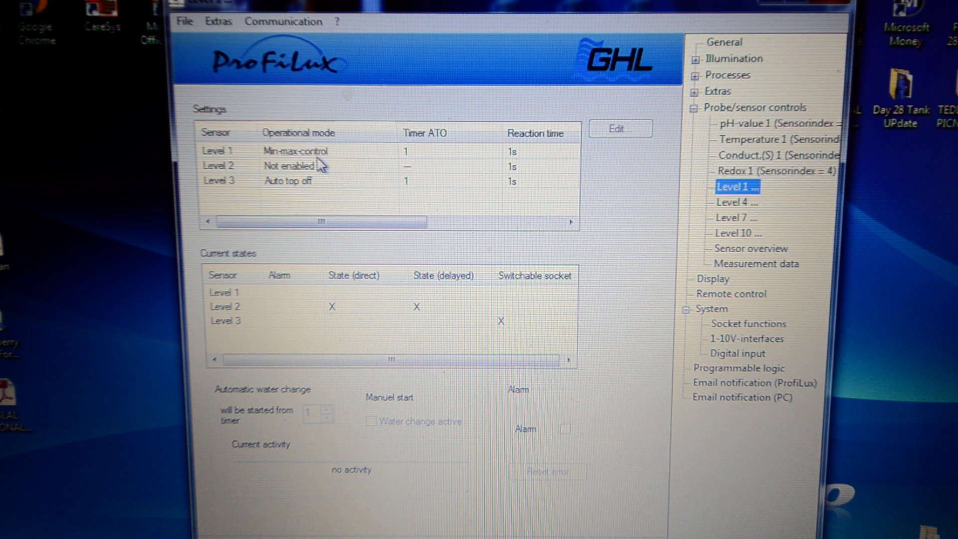
mouse_move(288, 198)
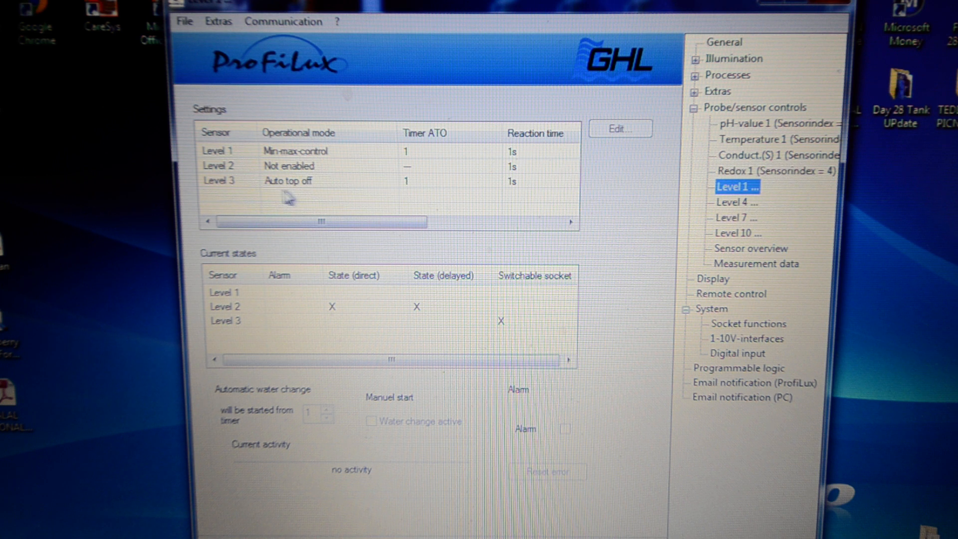
mouse_move(311, 181)
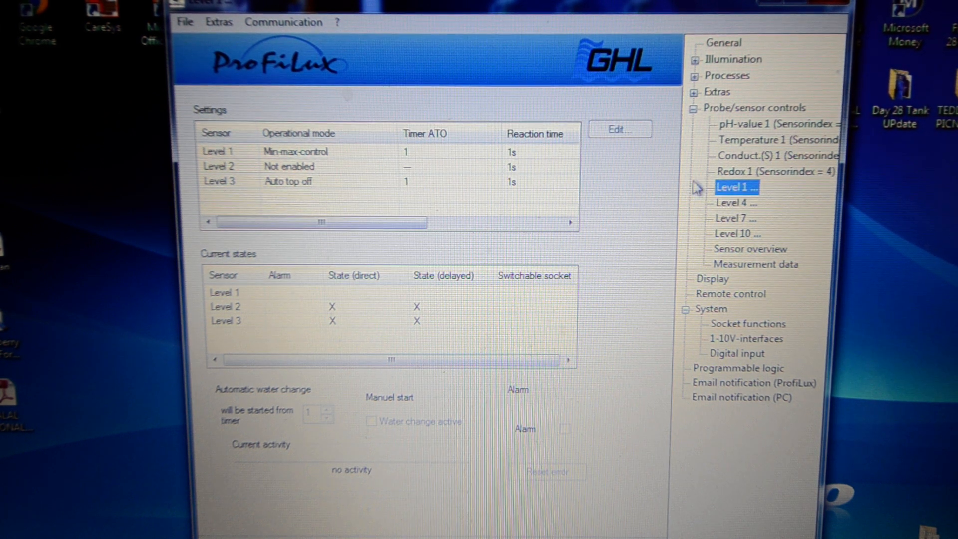
mouse_move(734, 269)
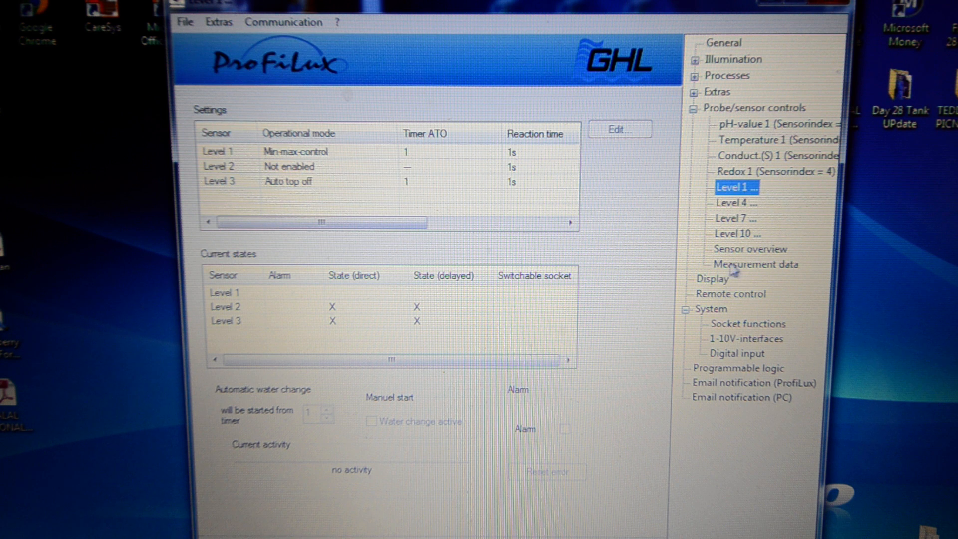
click(756, 263)
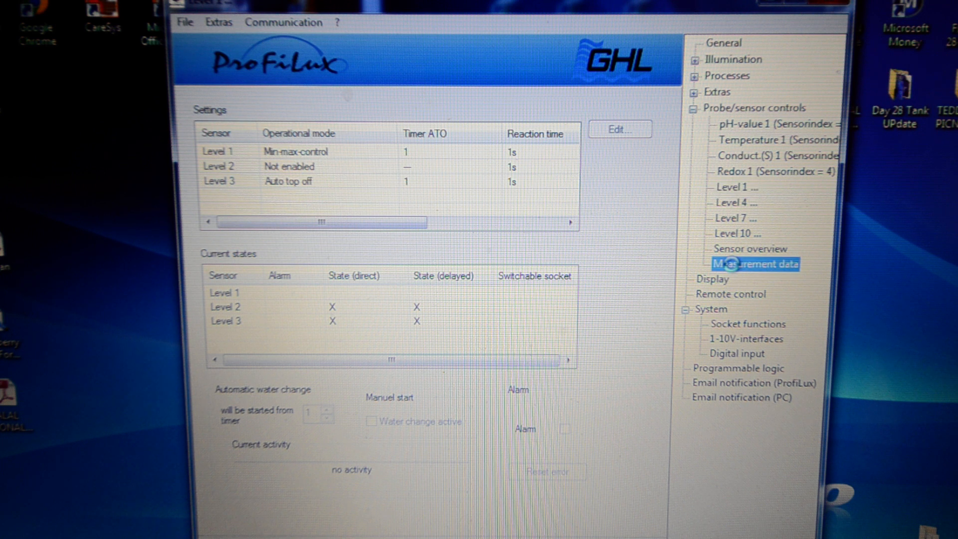
- Open Measurement data, cancel the file dialog, and graph pH, temperature and conductivity
click(755, 263)
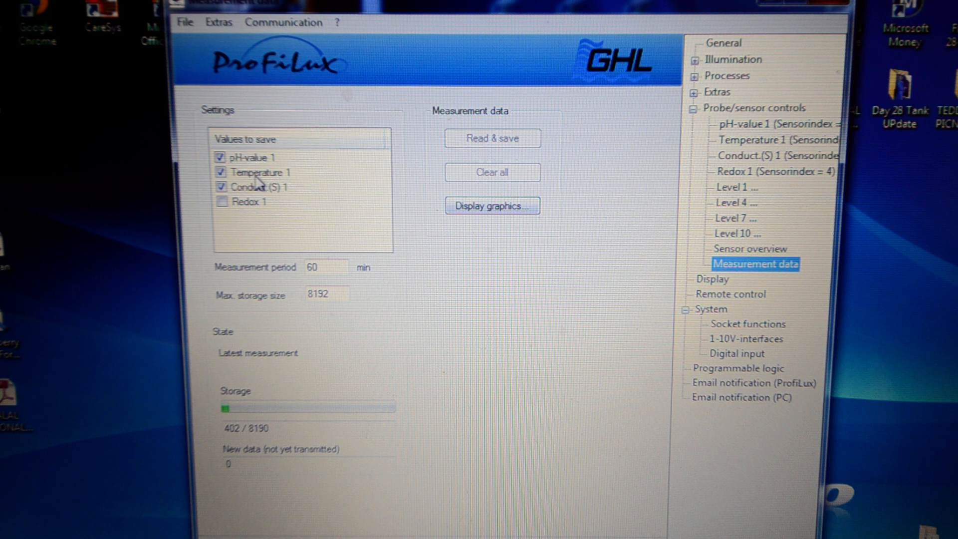
mouse_move(482, 190)
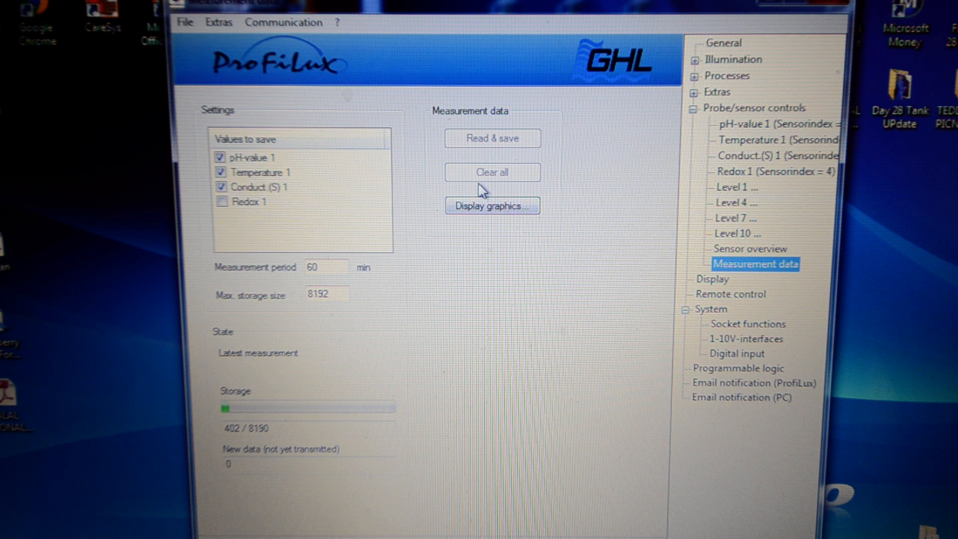
click(492, 206)
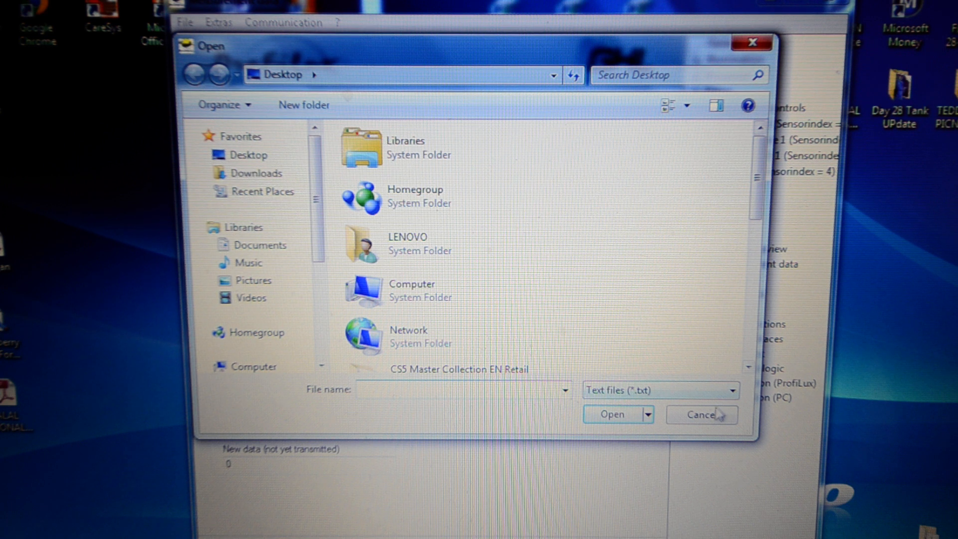
click(697, 415)
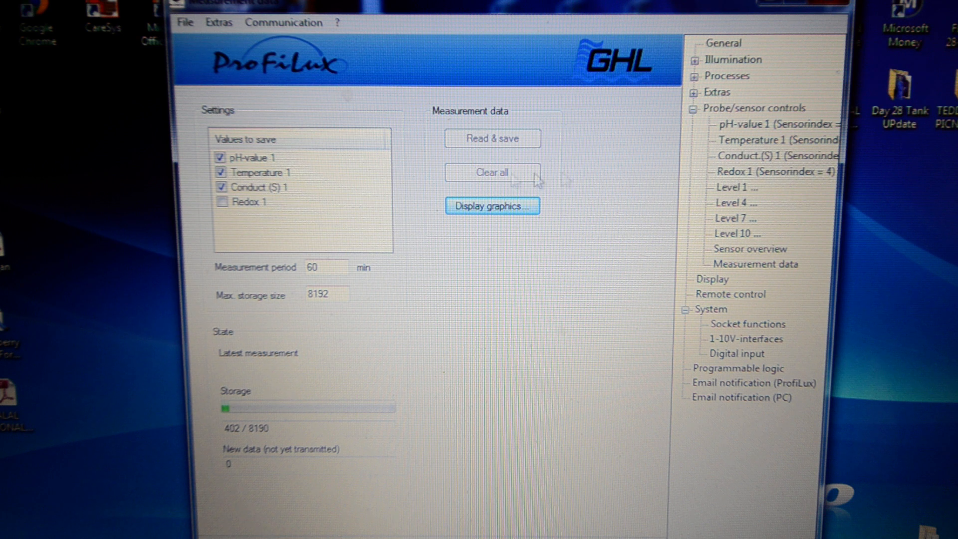
click(757, 264)
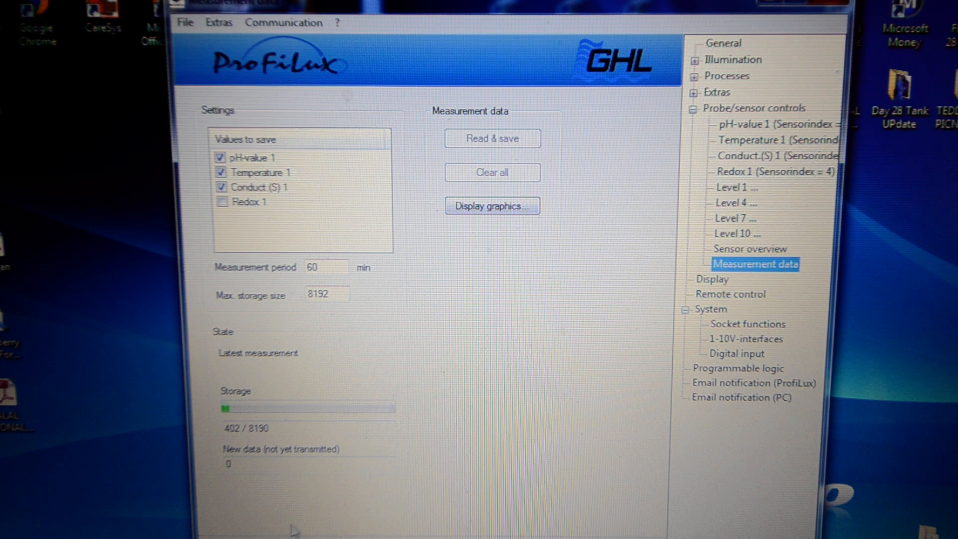
click(492, 206)
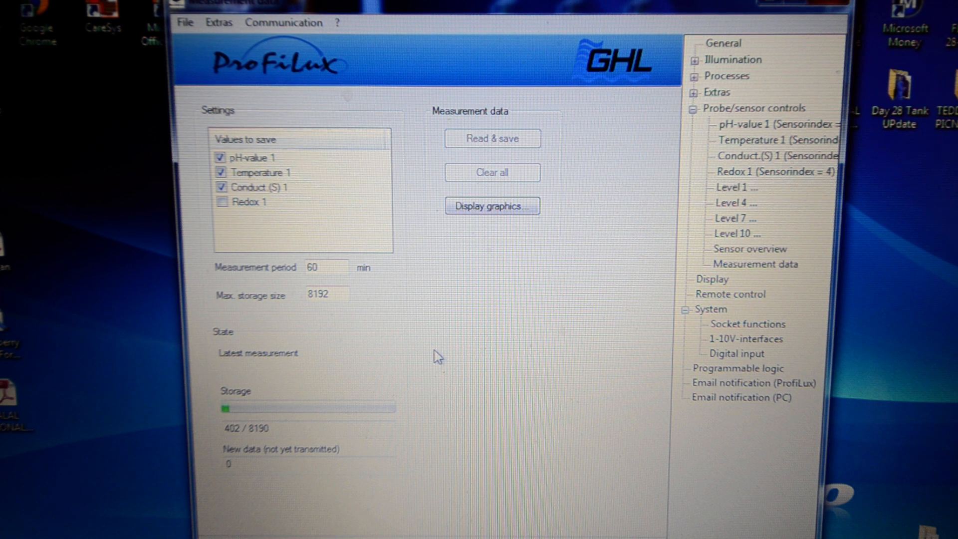
mouse_move(474, 271)
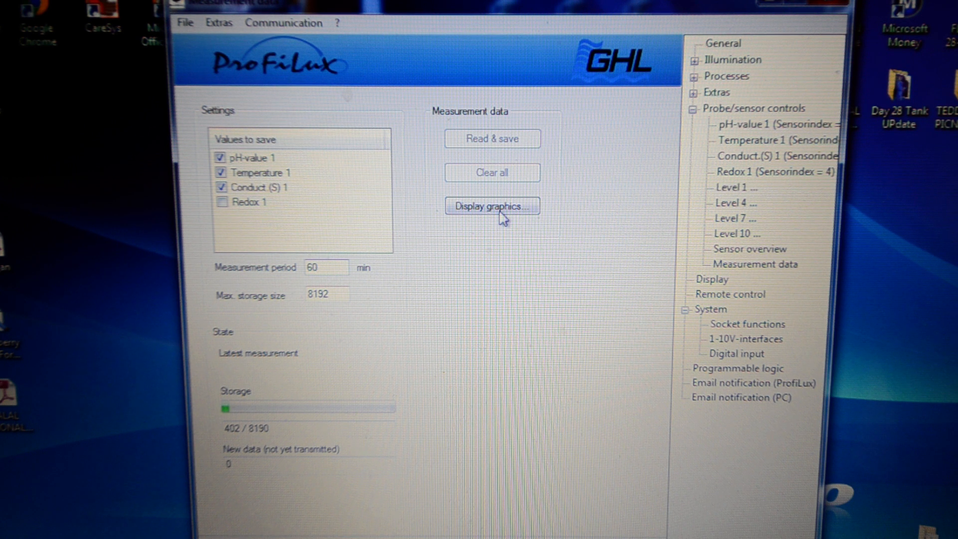
click(491, 207)
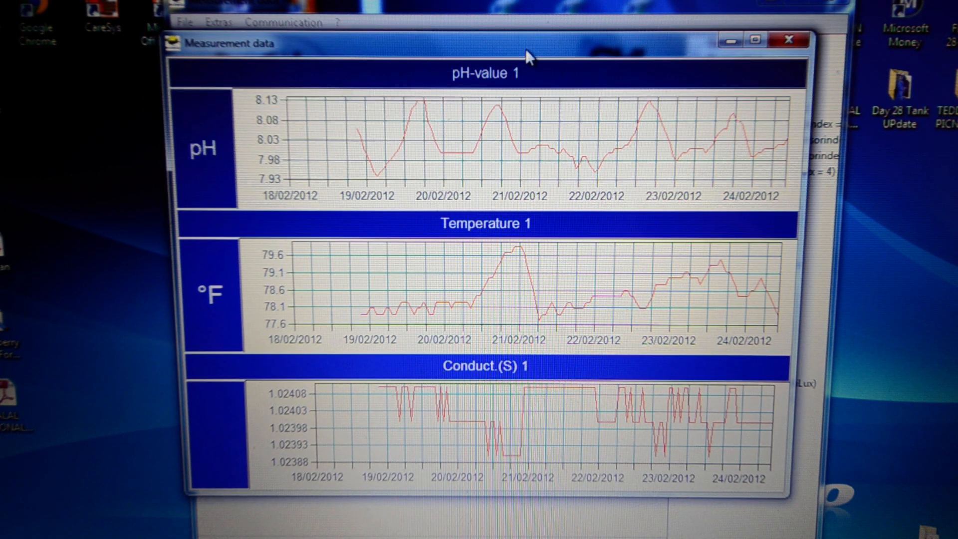
mouse_move(296, 222)
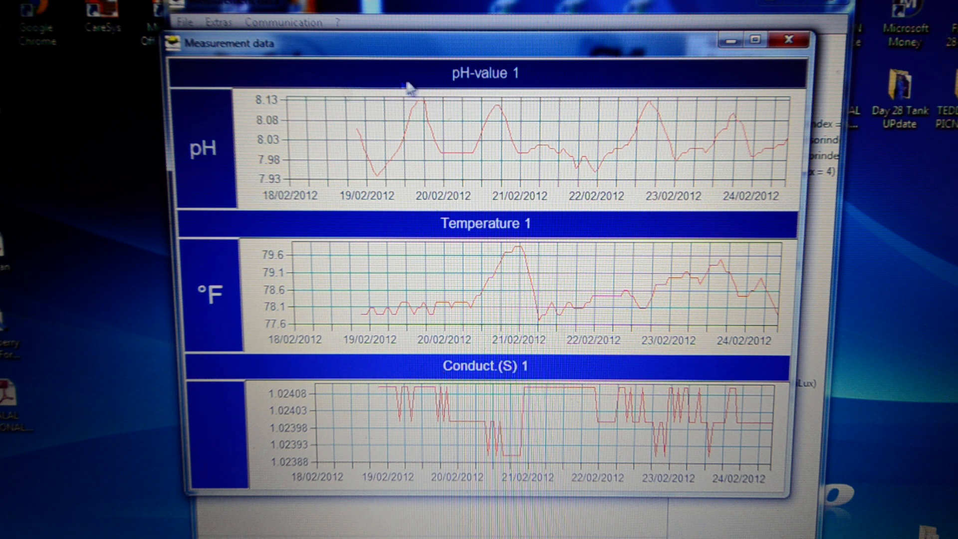
mouse_move(468, 110)
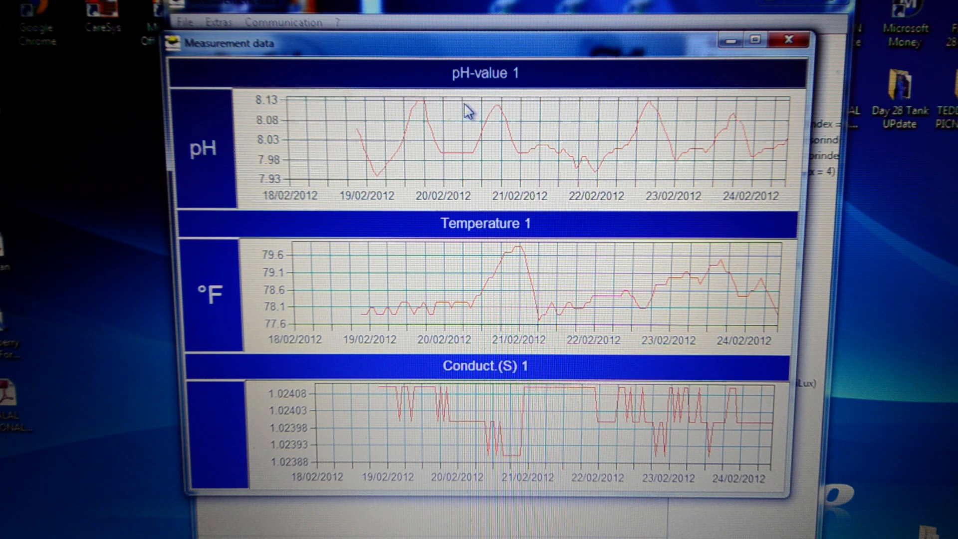
mouse_move(691, 235)
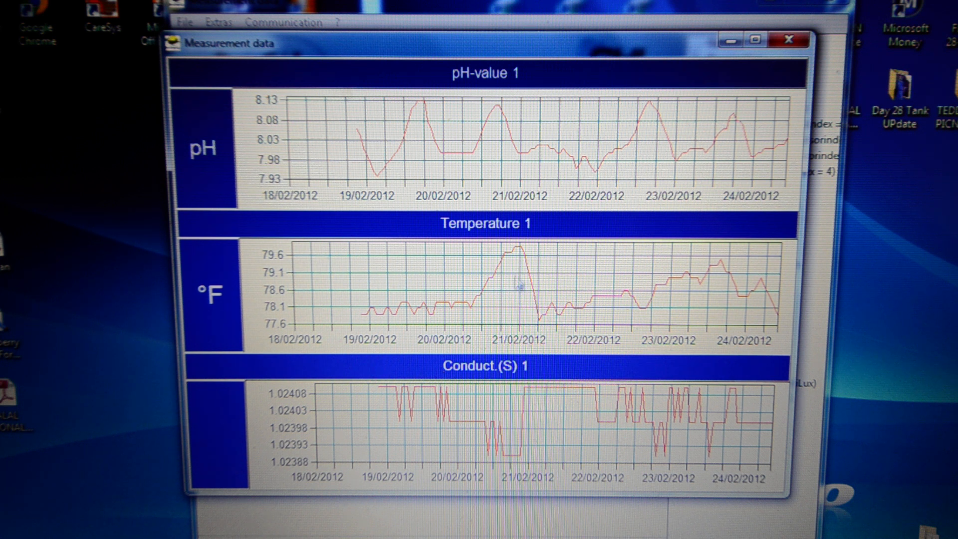
mouse_move(521, 254)
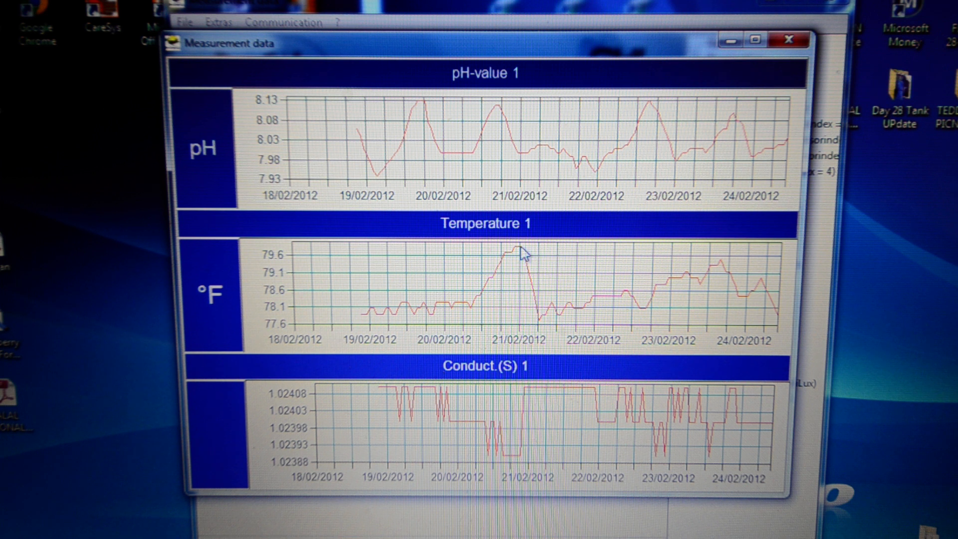
mouse_move(523, 254)
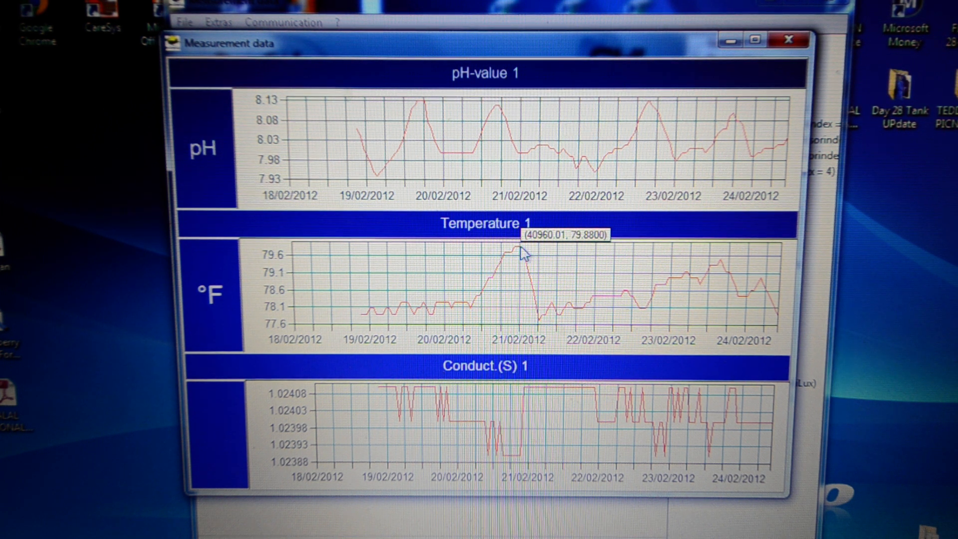
mouse_move(522, 254)
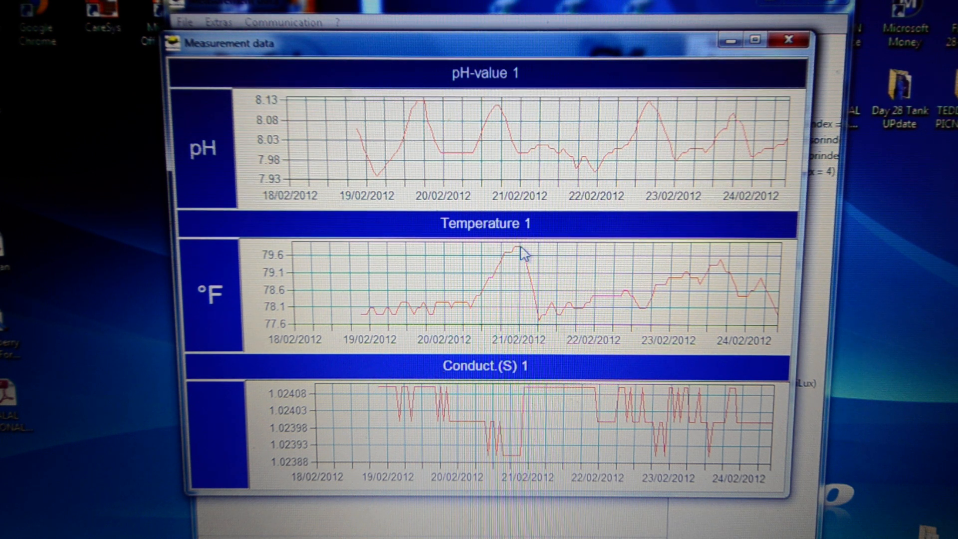
mouse_move(531, 261)
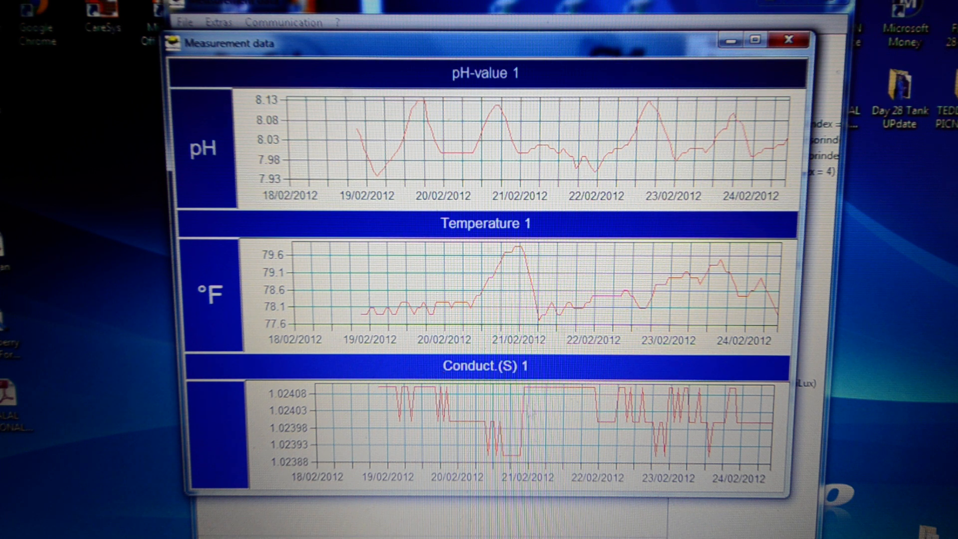
mouse_move(531, 402)
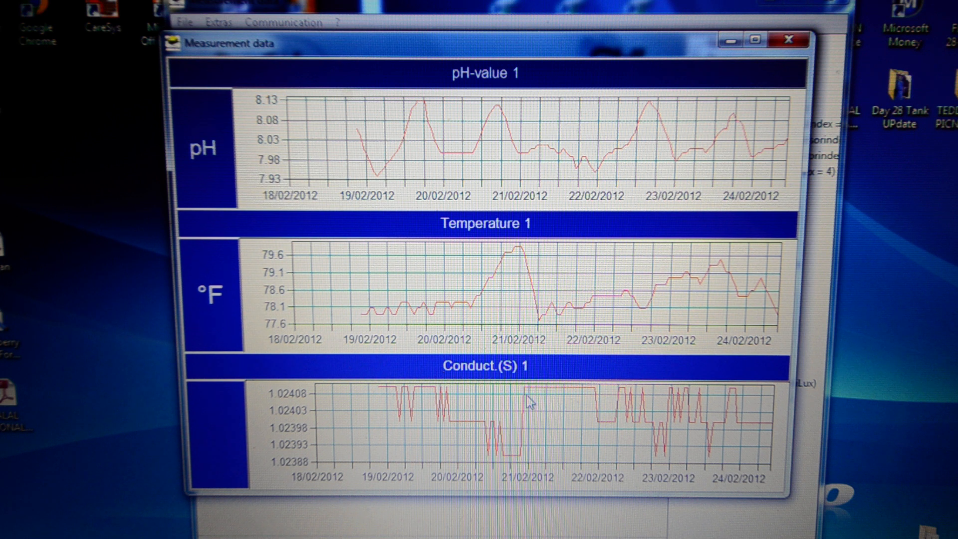
mouse_move(543, 407)
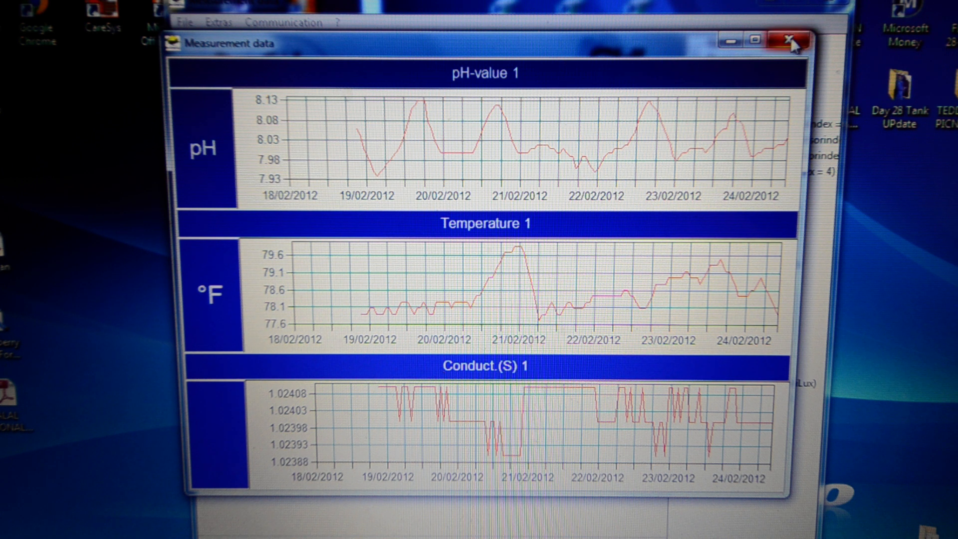
mouse_move(791, 43)
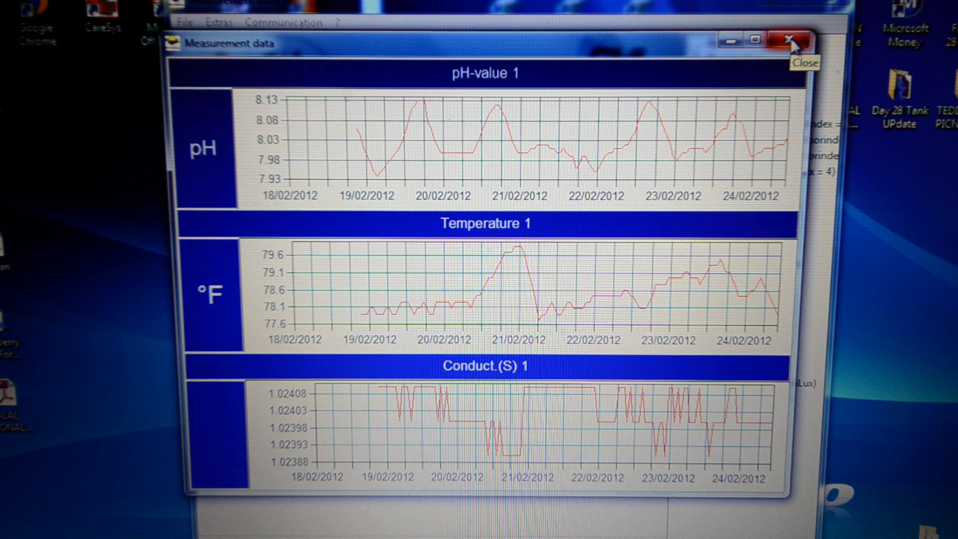
- Close the measurement graphs window, returning to the Measurement data page
click(792, 40)
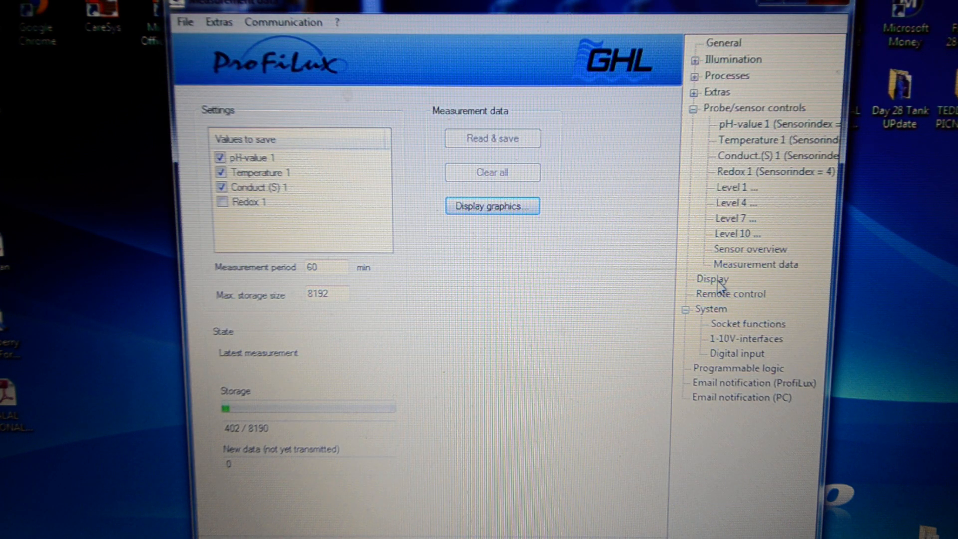
- View Remote control, then the Socket functions list for sockets S1–S17
click(731, 294)
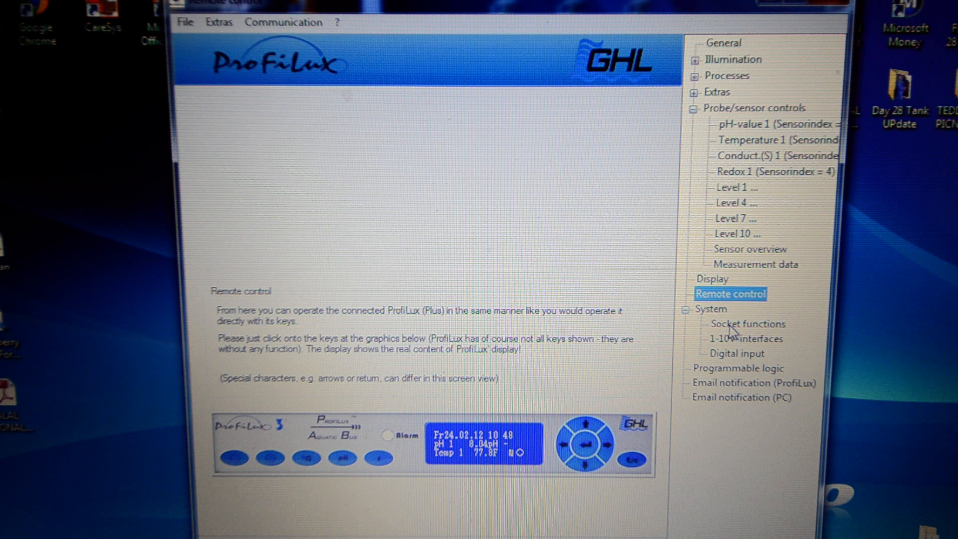
mouse_move(734, 321)
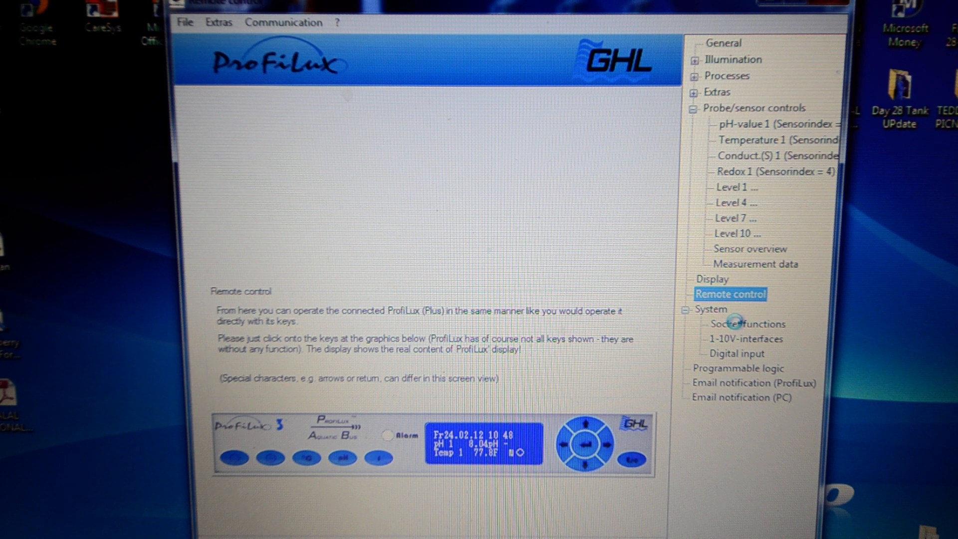
mouse_move(728, 315)
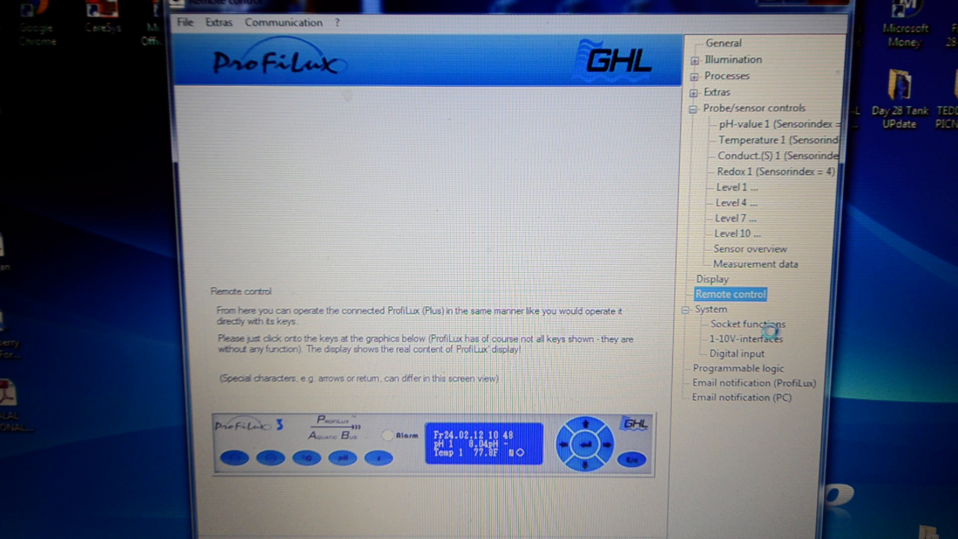
click(747, 323)
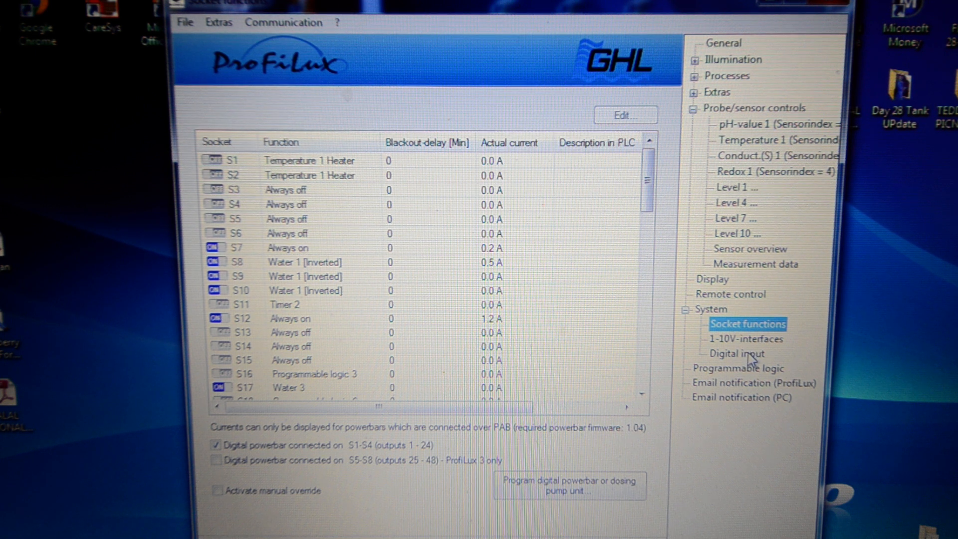
click(710, 310)
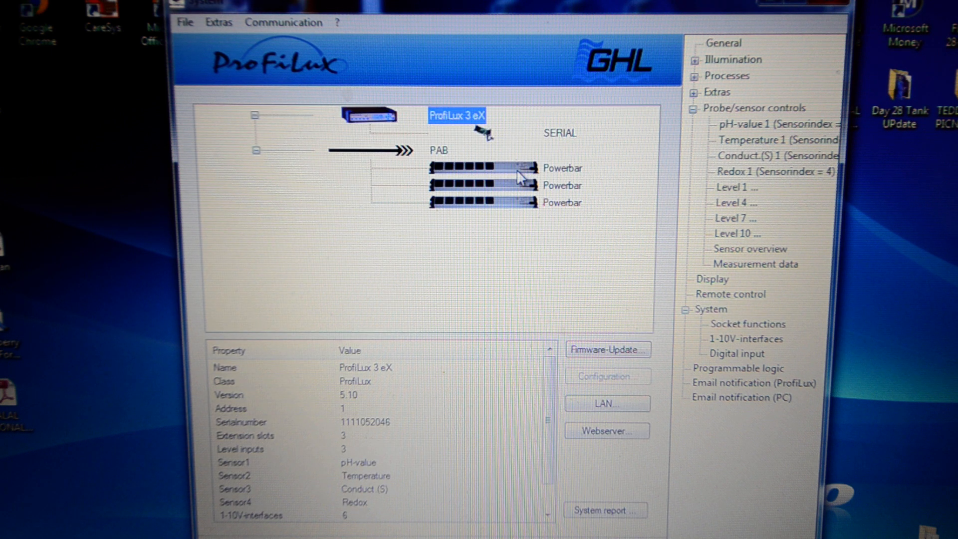
mouse_move(505, 169)
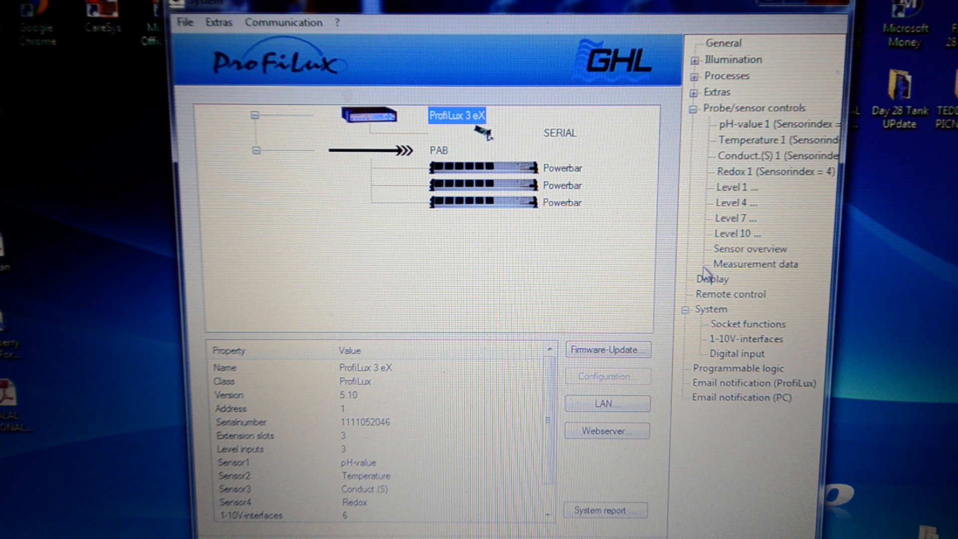
click(737, 354)
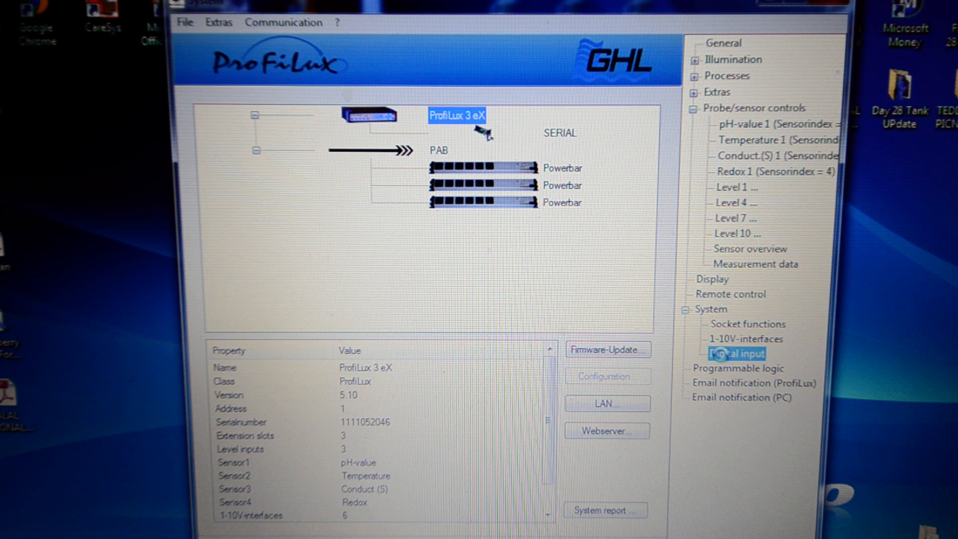
click(735, 354)
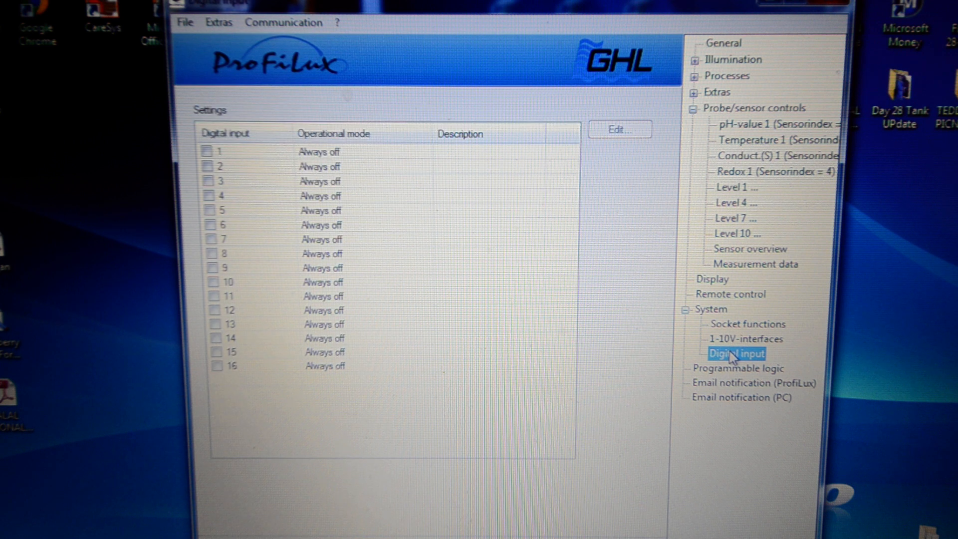
mouse_move(734, 344)
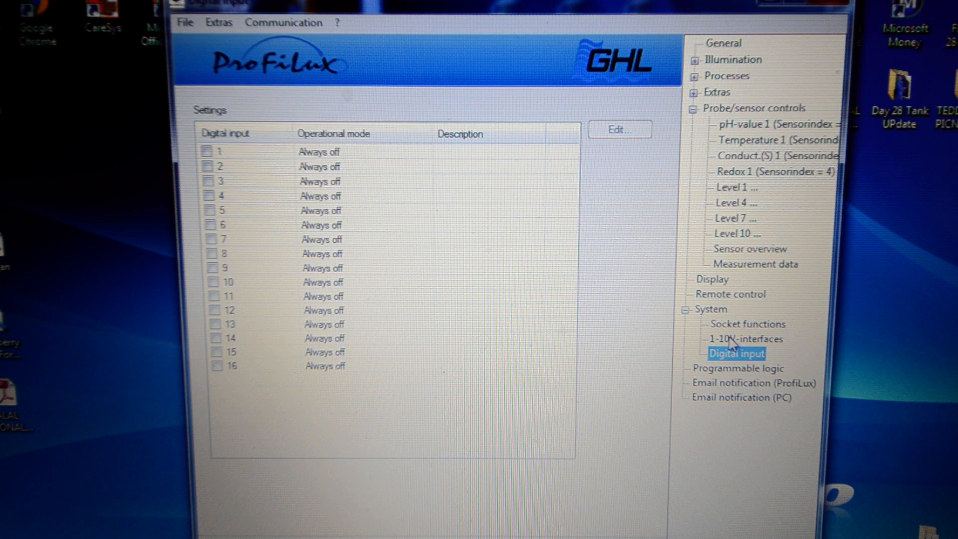
click(711, 309)
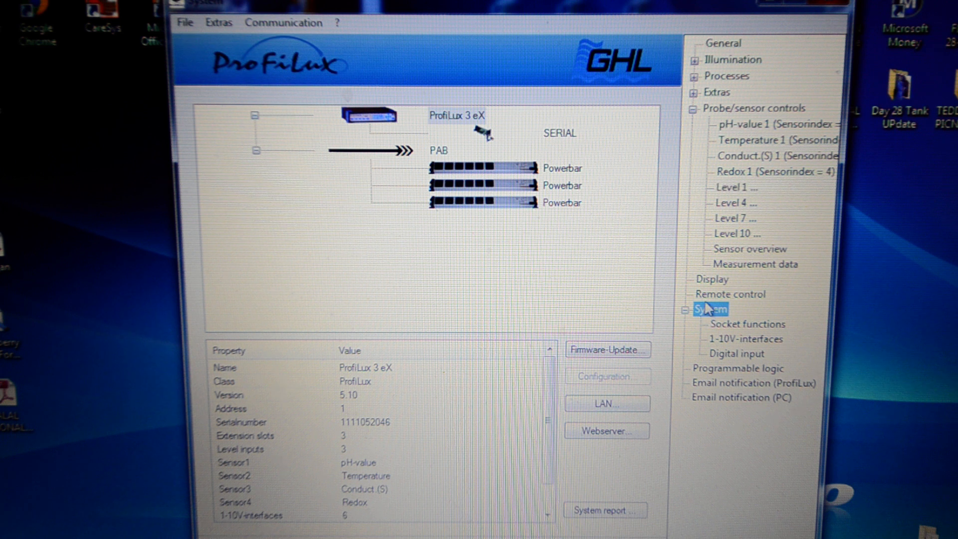
click(746, 324)
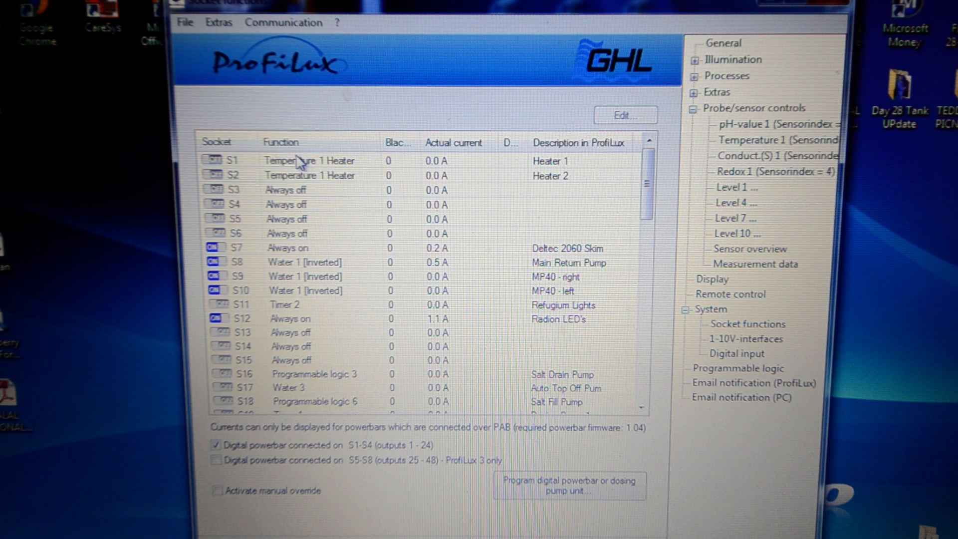
mouse_move(343, 172)
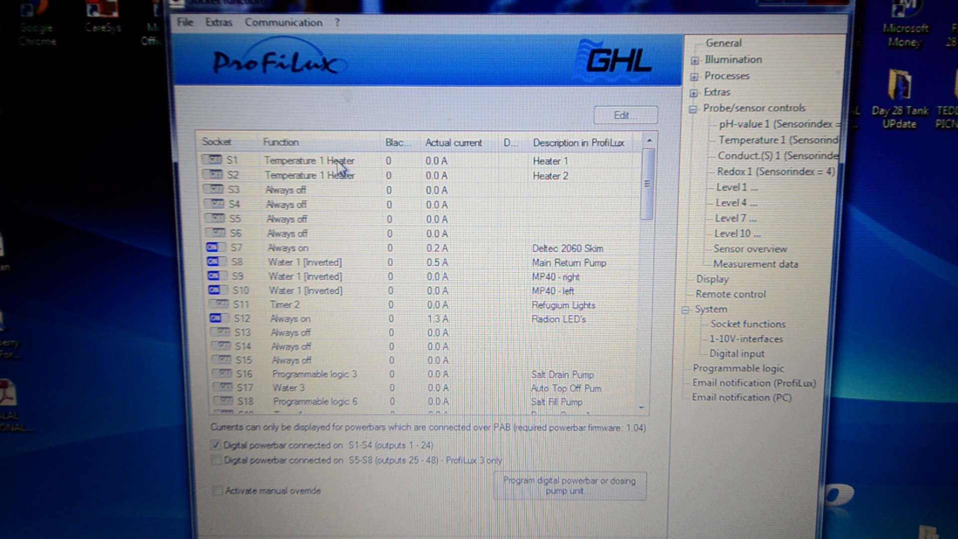
mouse_move(362, 174)
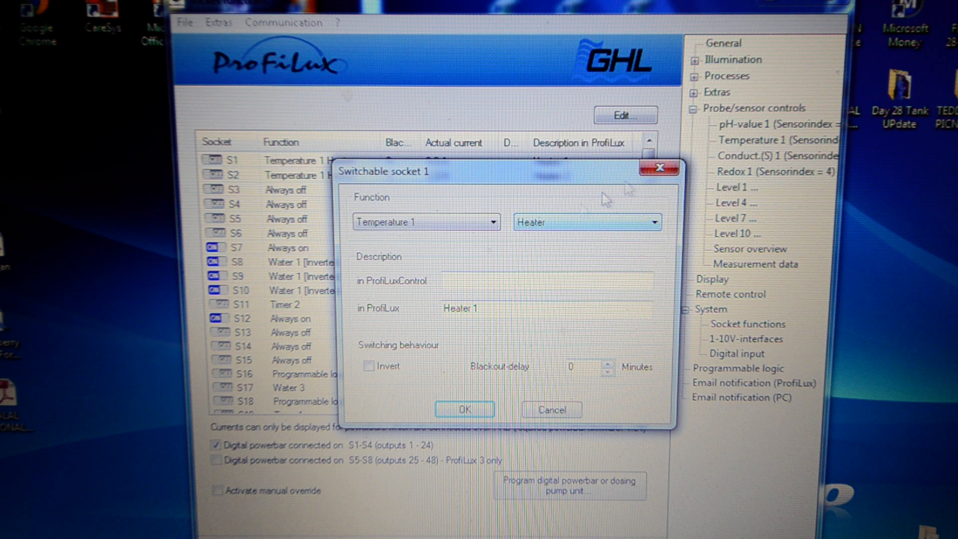
- Close socket S1's Temperature 1 Heater dialog unchanged and expand the Processes timers
click(464, 408)
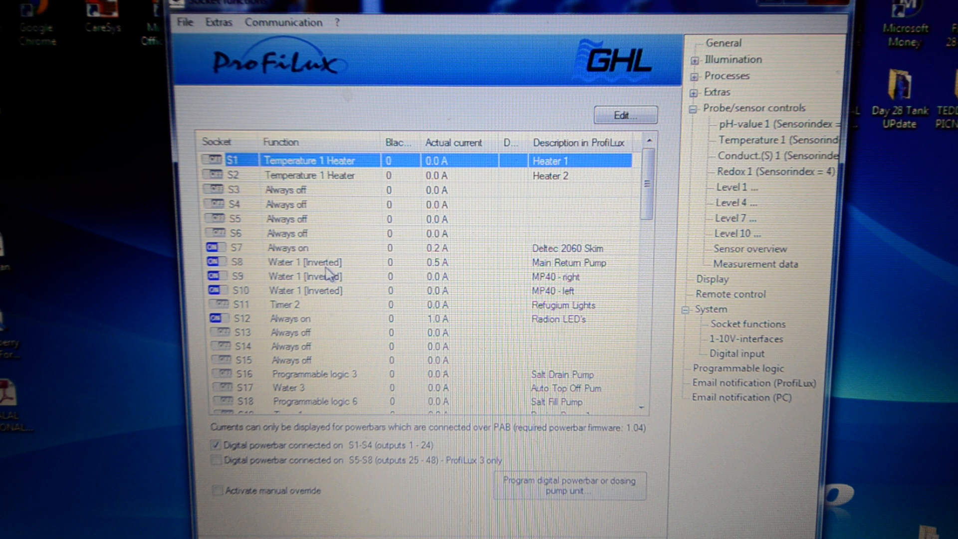
mouse_move(547, 287)
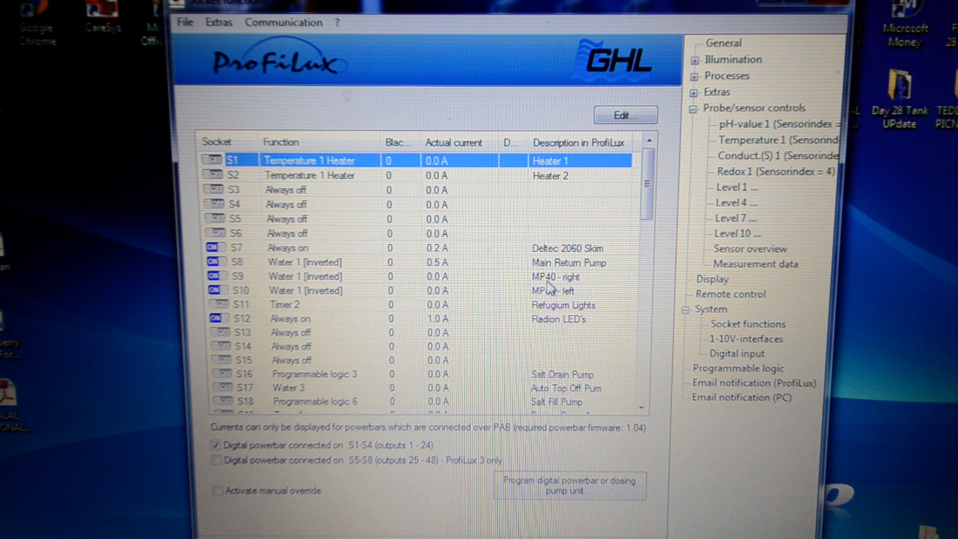
mouse_move(324, 290)
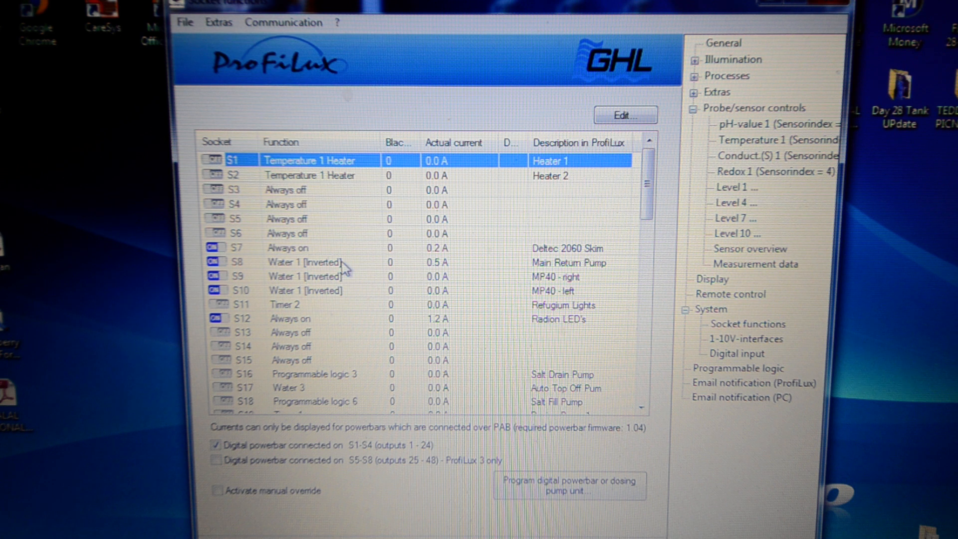
mouse_move(550, 248)
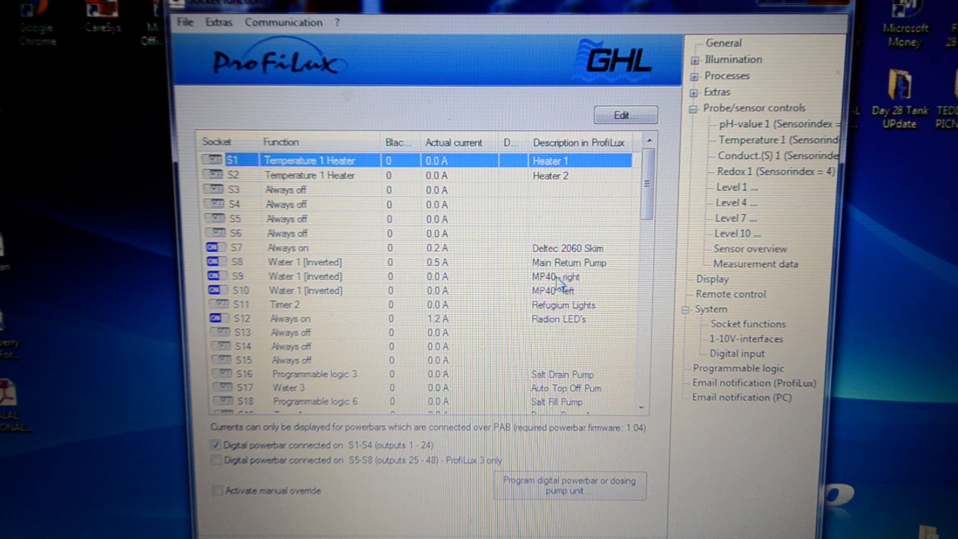
mouse_move(561, 284)
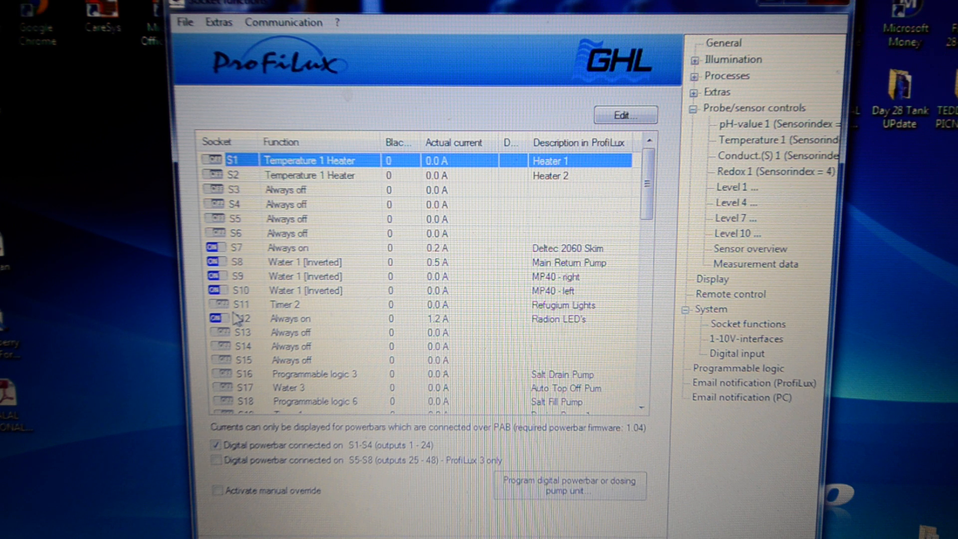
mouse_move(293, 309)
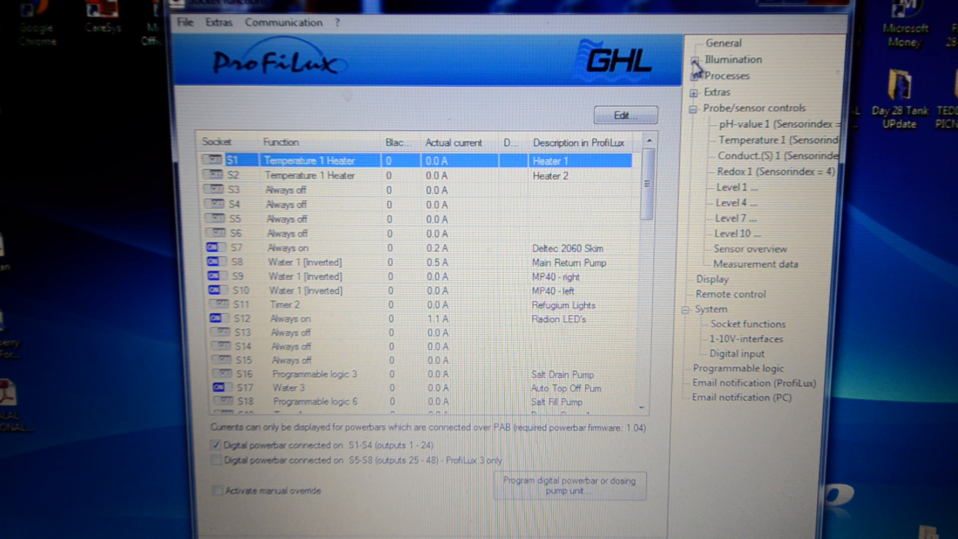
click(693, 75)
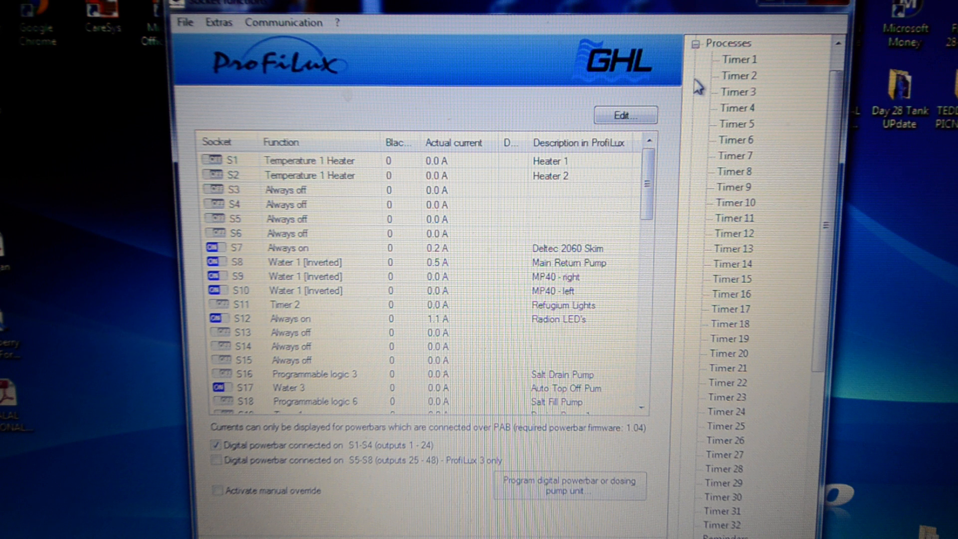
- Review Timer 2's refugium daylight schedule (17:00–10:00 daily), then return to socket functions
click(739, 75)
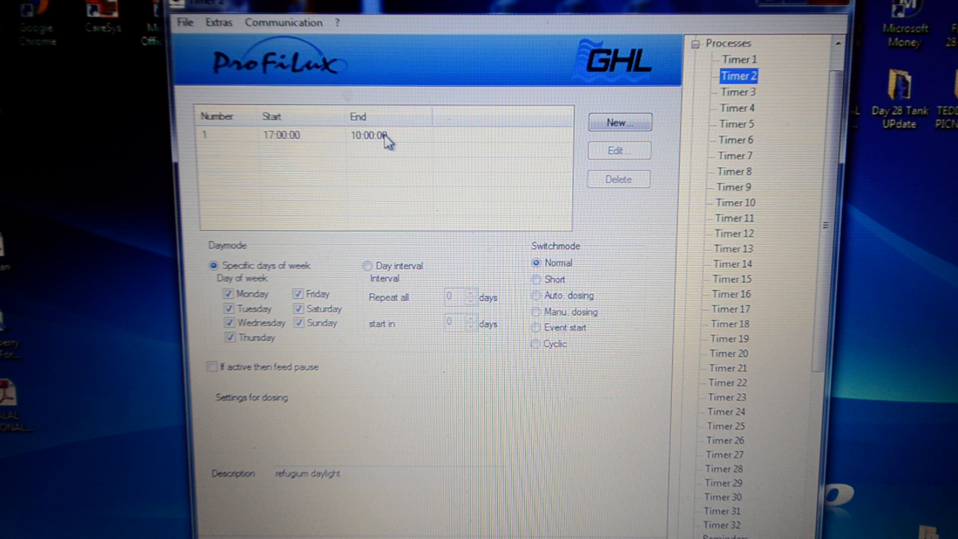
mouse_move(280, 147)
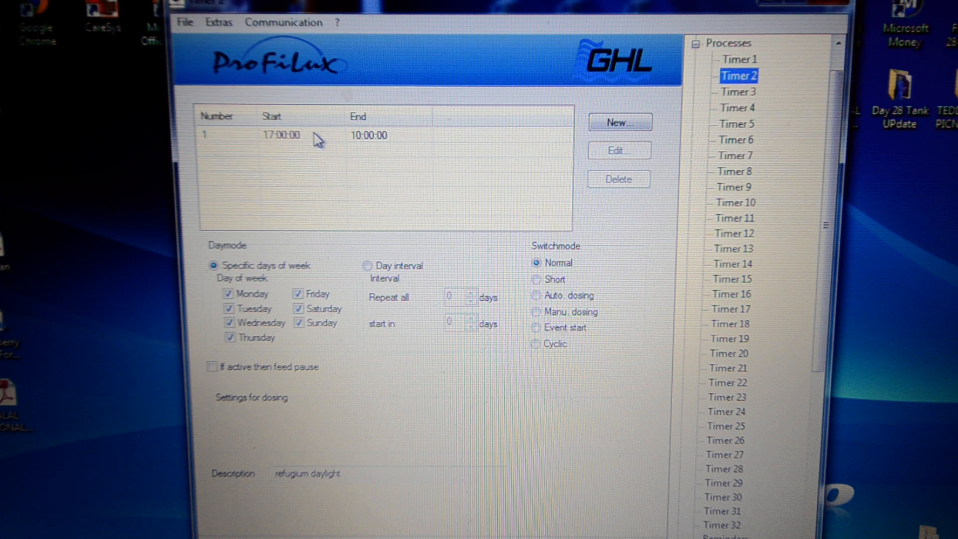
mouse_move(305, 150)
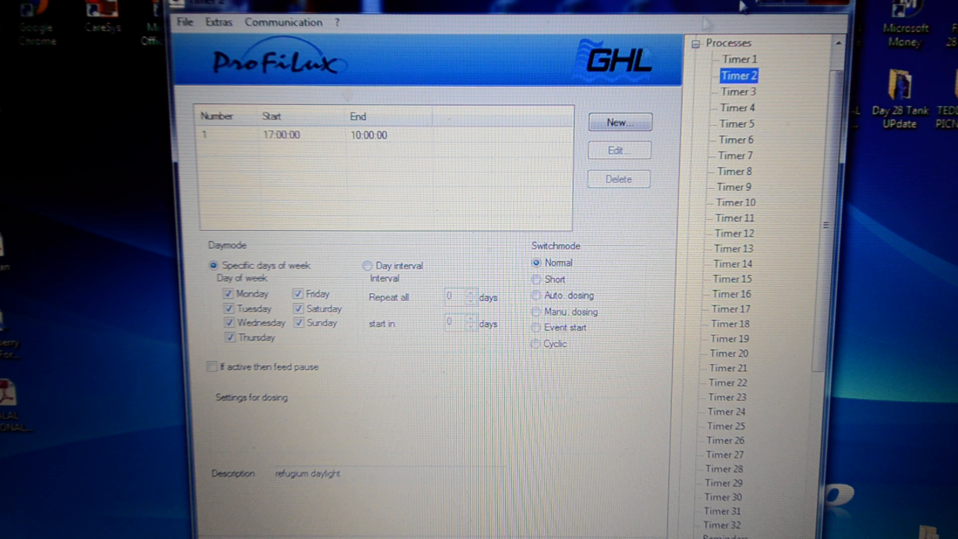
click(695, 75)
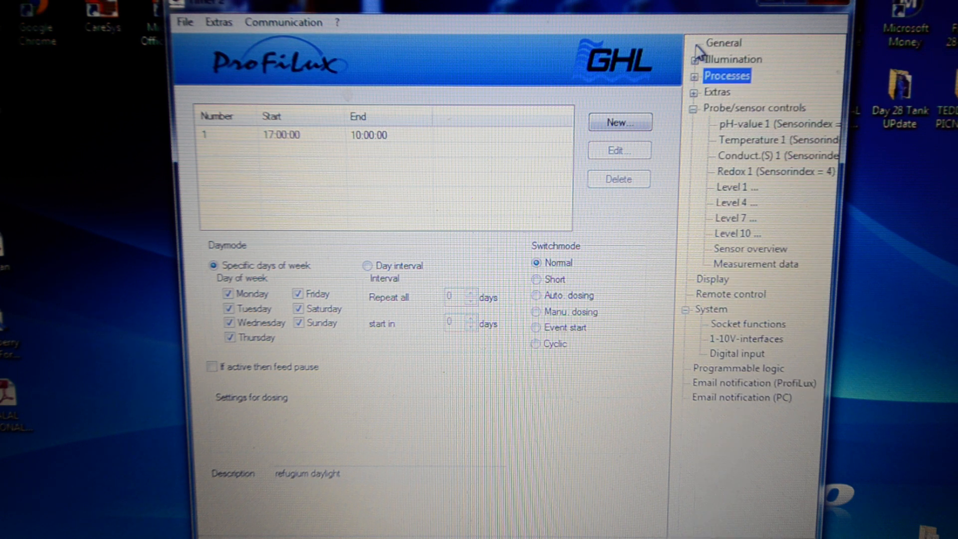
click(747, 324)
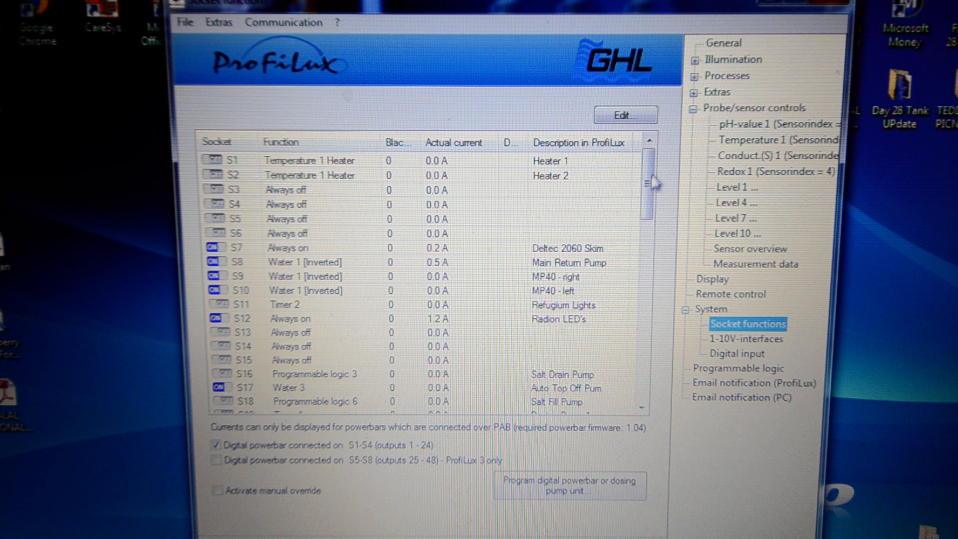
scroll(down, 3)
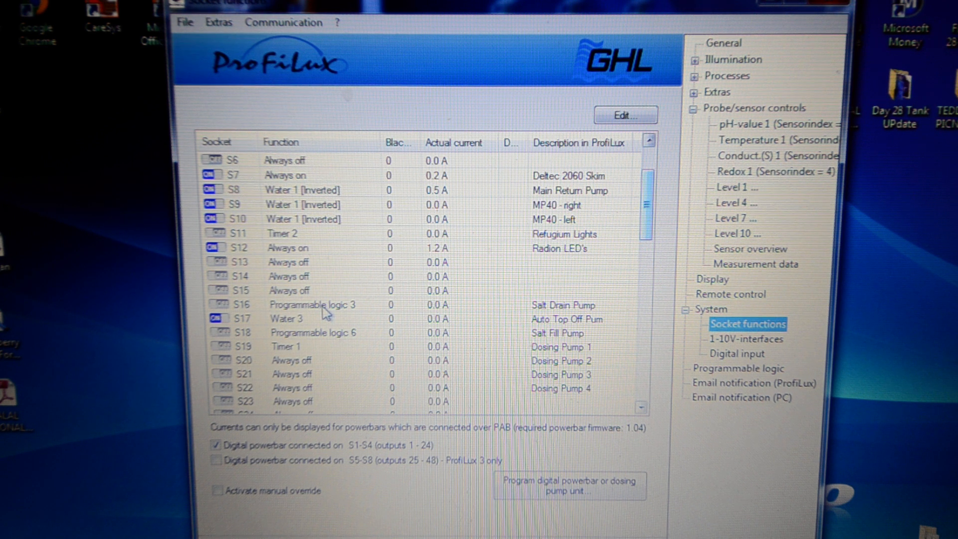
mouse_move(274, 272)
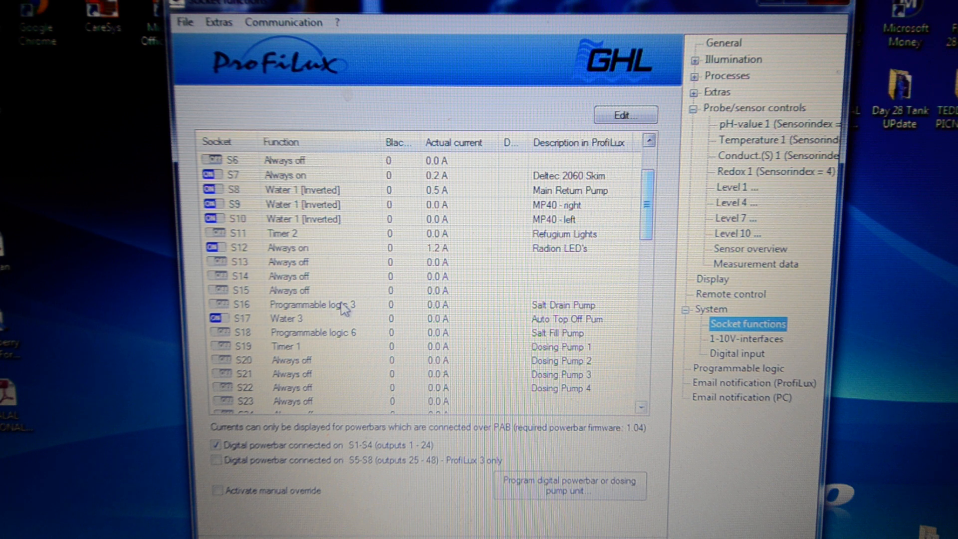
mouse_move(347, 313)
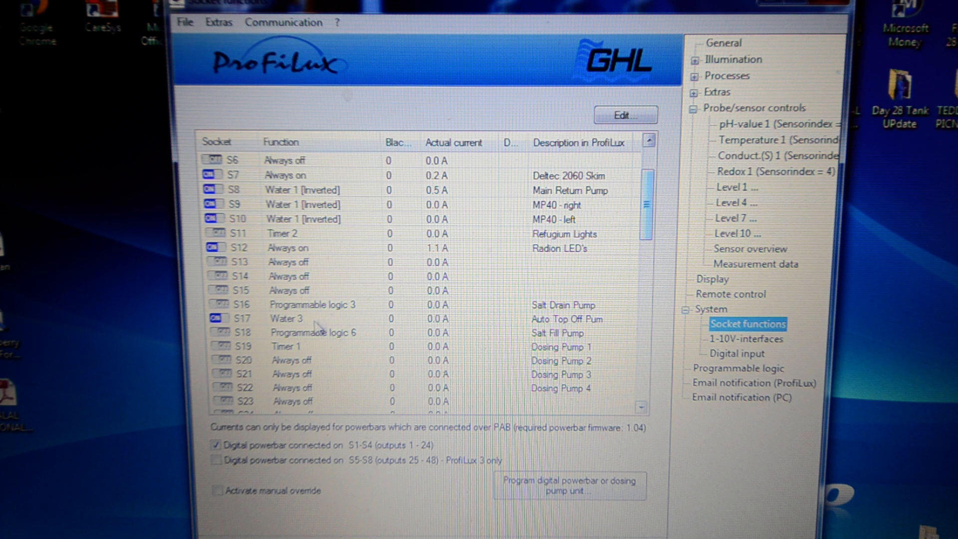
mouse_move(593, 320)
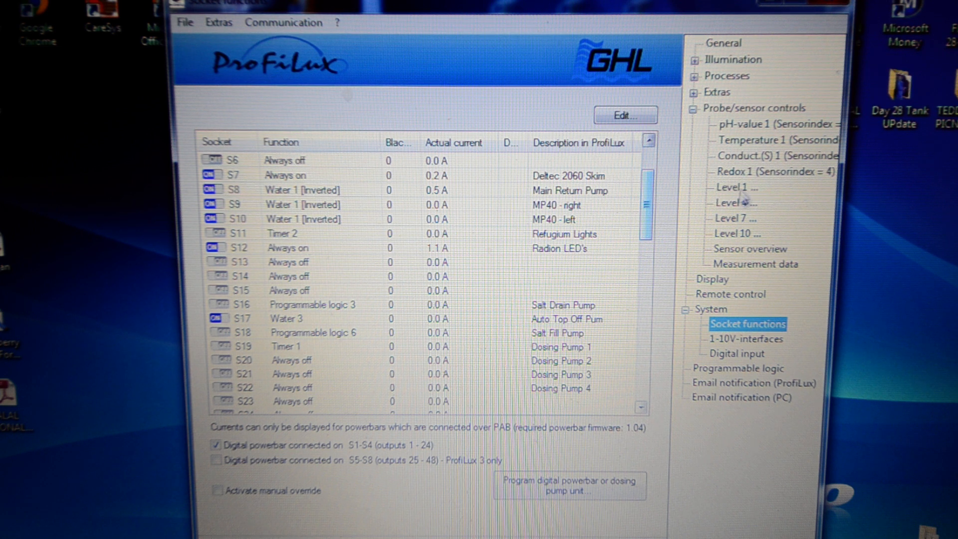
click(735, 188)
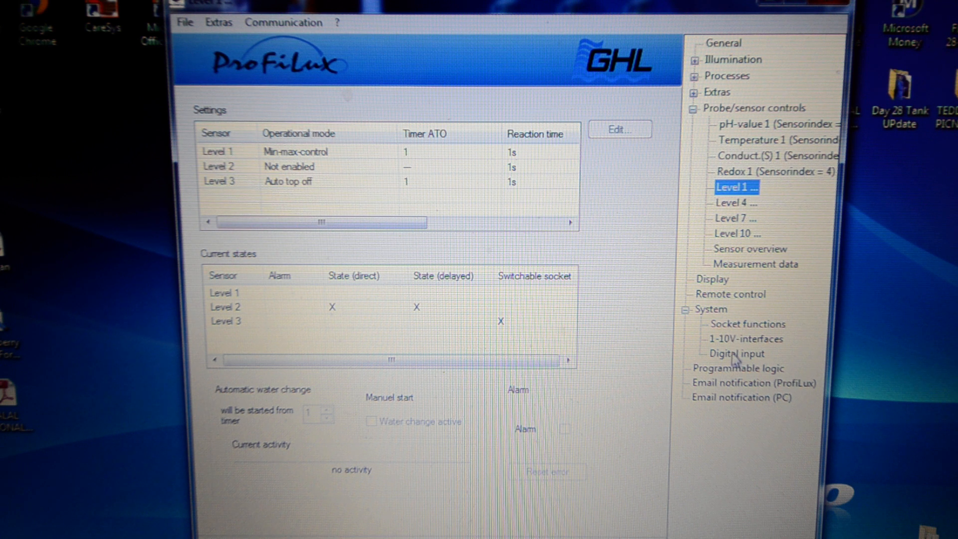
click(747, 324)
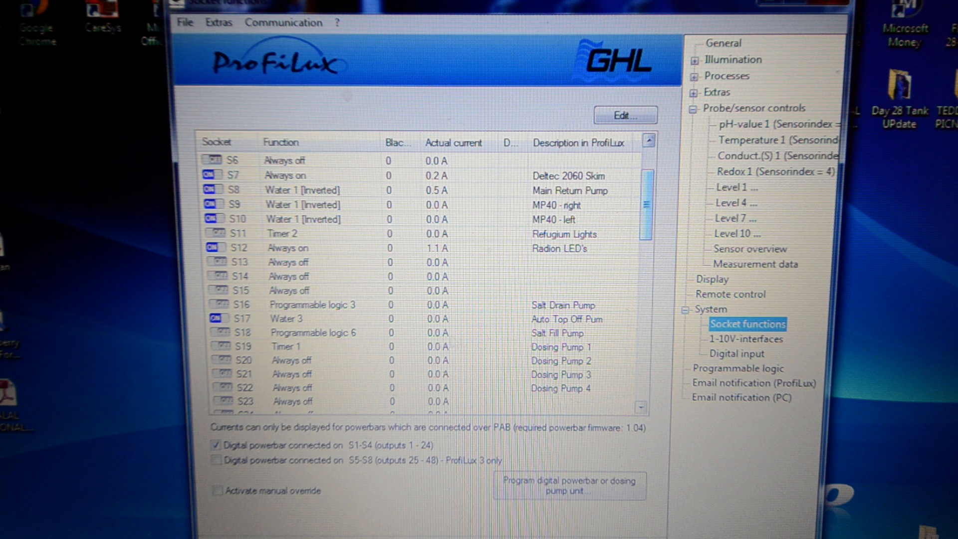
mouse_move(295, 350)
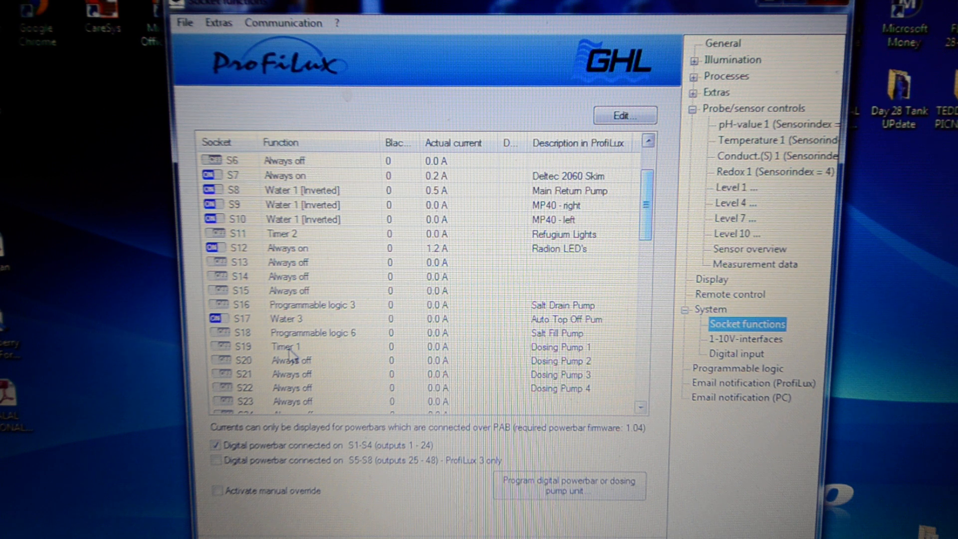
mouse_move(740, 364)
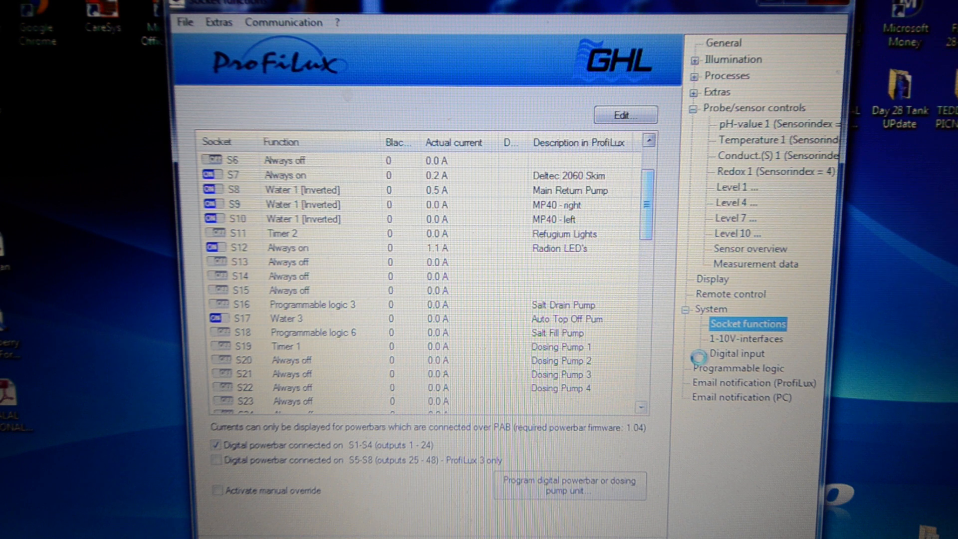
- Show the programmable logic gate table listing gates G1–G21 with their functions and inputs
click(740, 368)
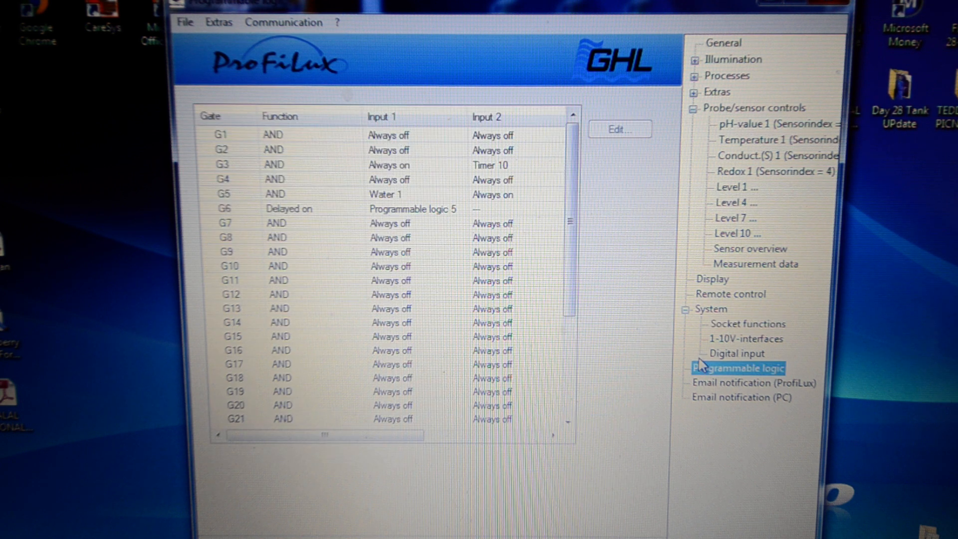
mouse_move(563, 267)
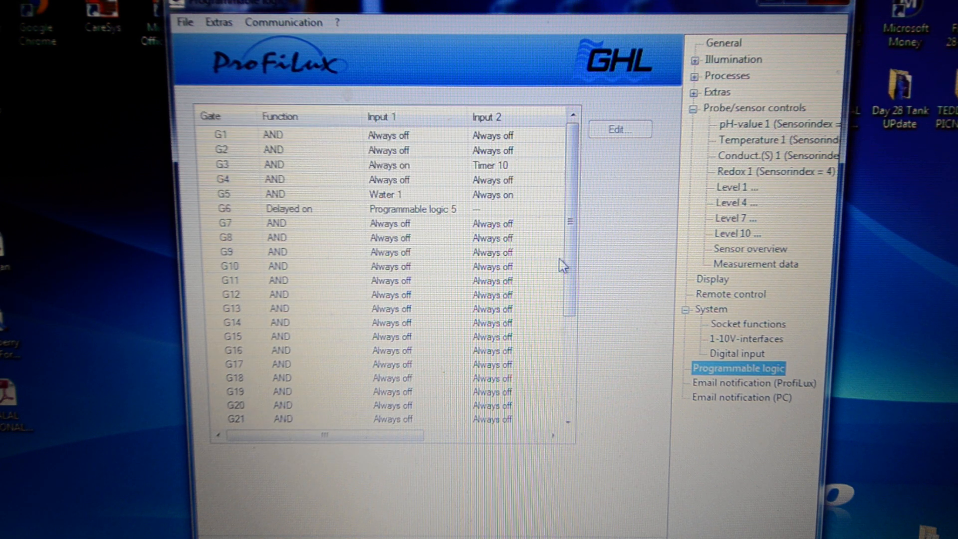
mouse_move(437, 187)
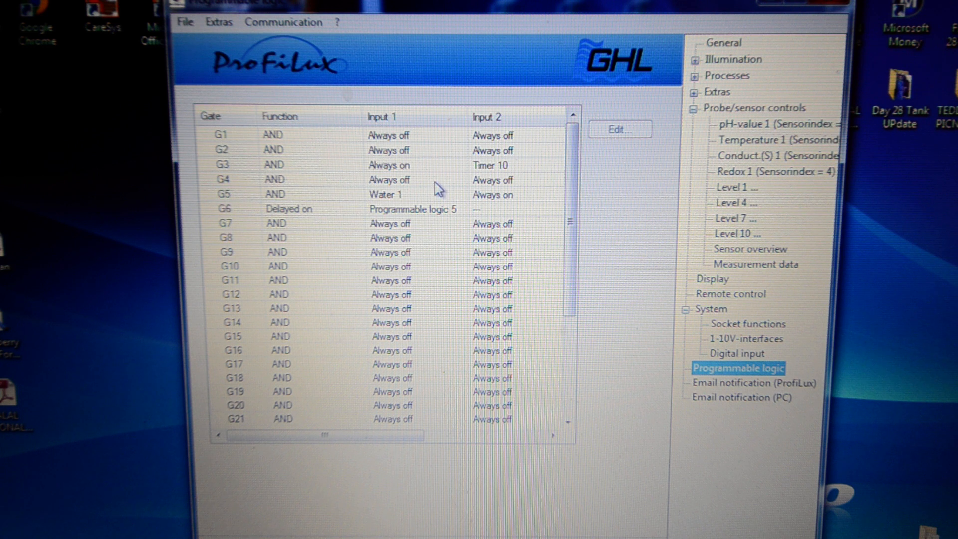
mouse_move(324, 217)
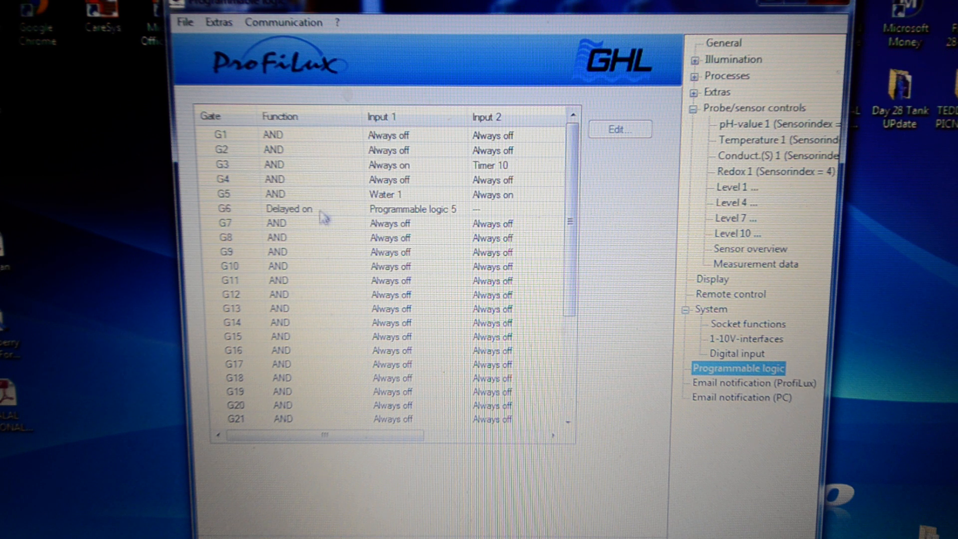
mouse_move(408, 164)
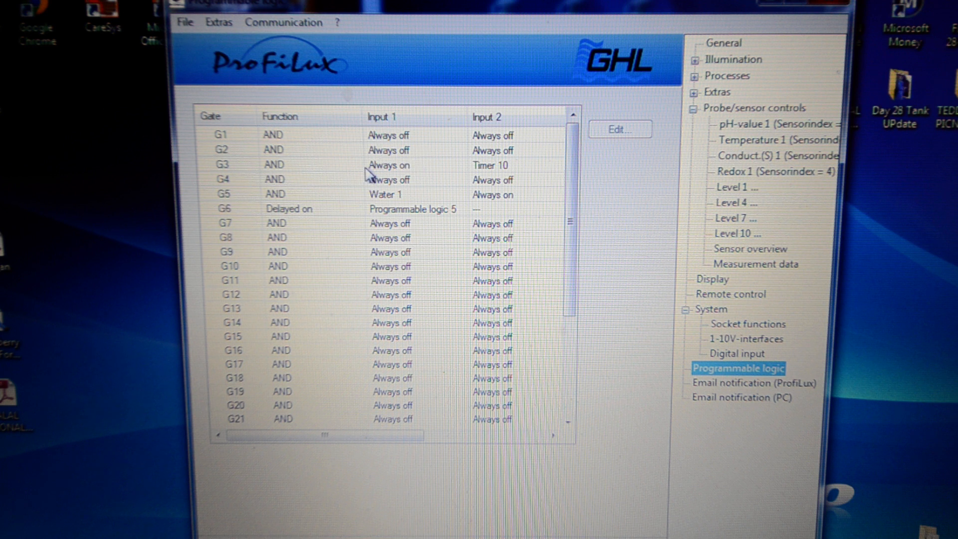
mouse_move(359, 176)
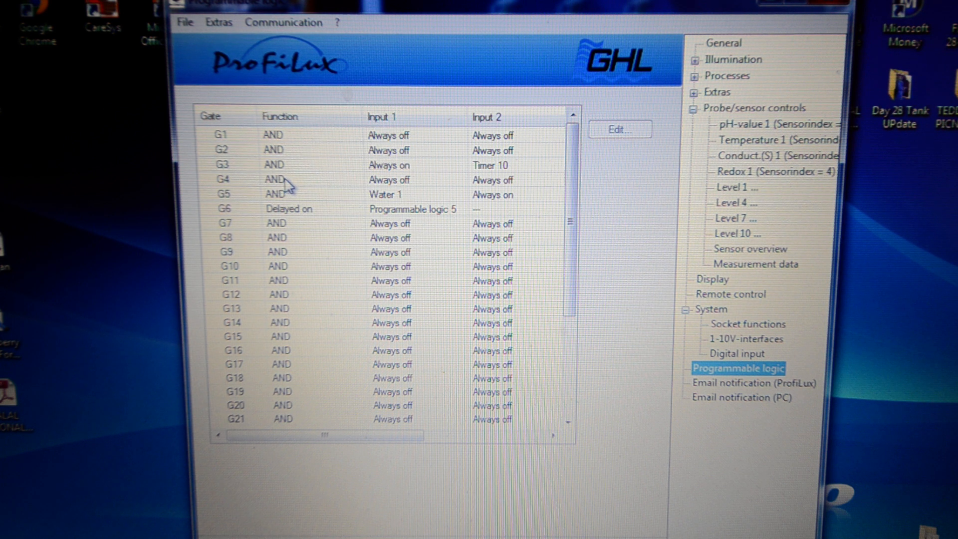
mouse_move(304, 171)
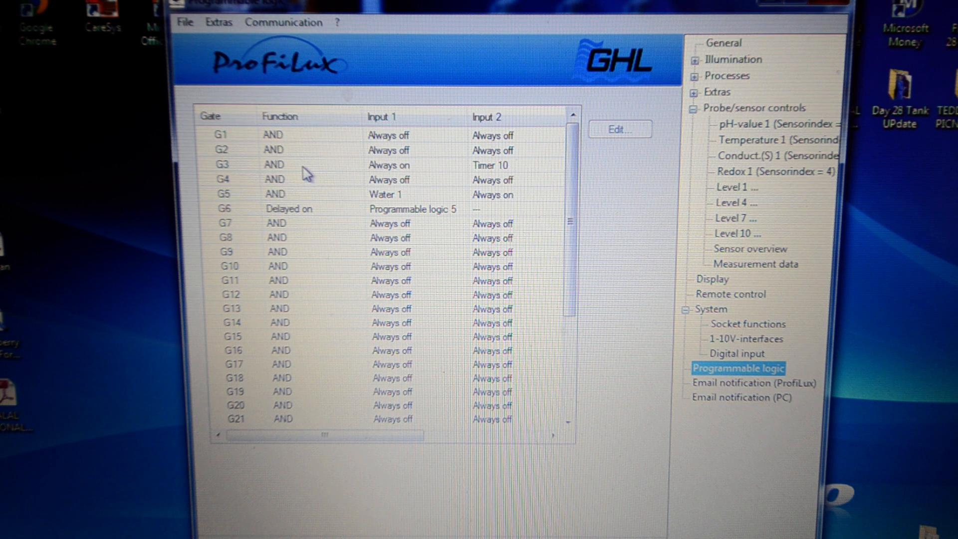
mouse_move(295, 179)
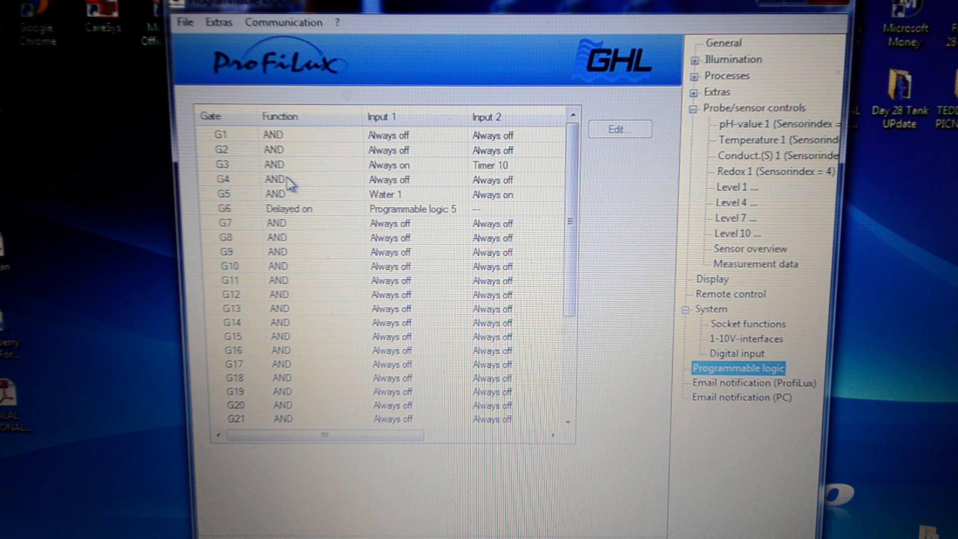
mouse_move(382, 199)
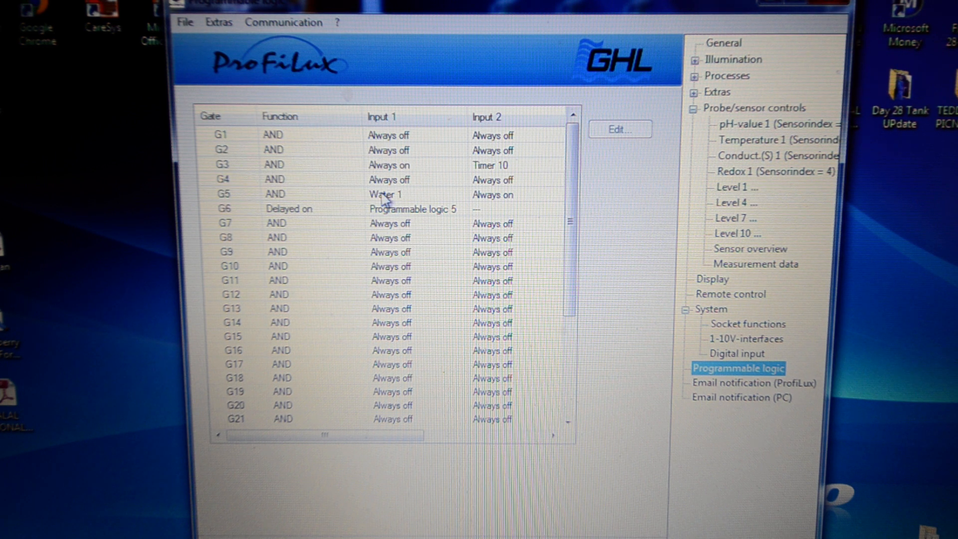
mouse_move(406, 202)
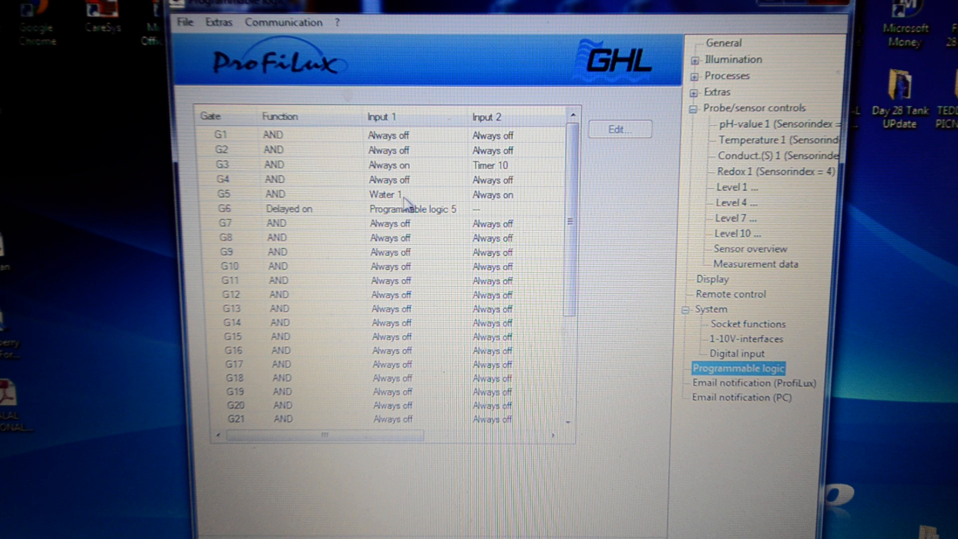
mouse_move(505, 228)
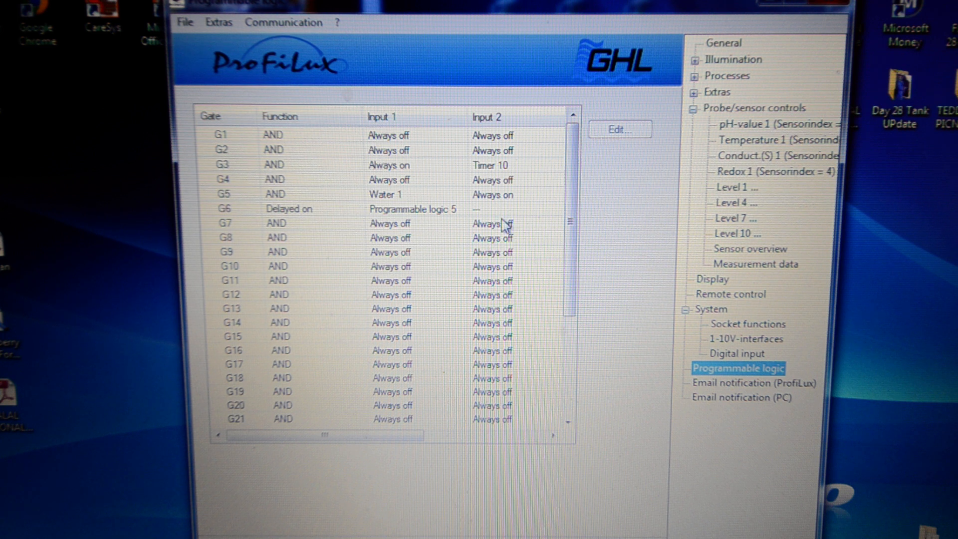
mouse_move(733, 107)
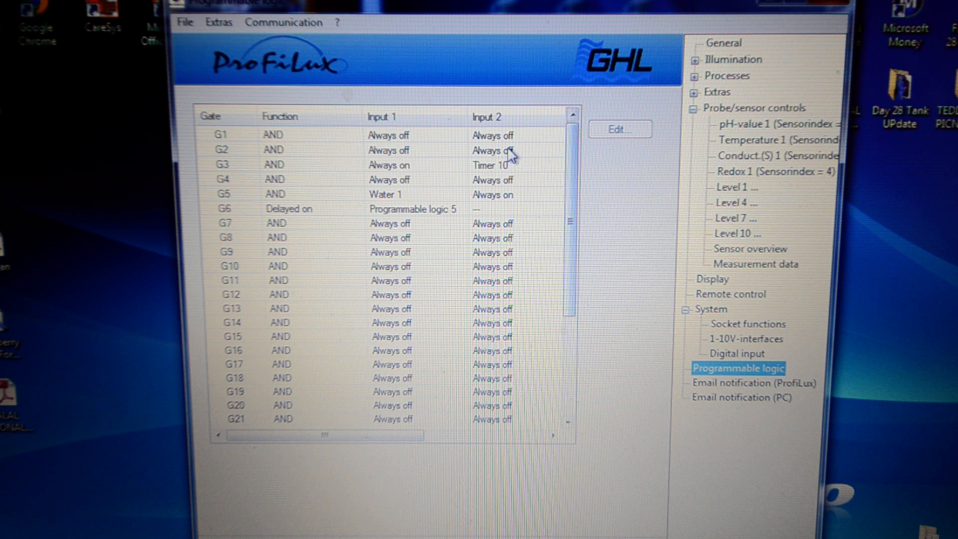
mouse_move(313, 174)
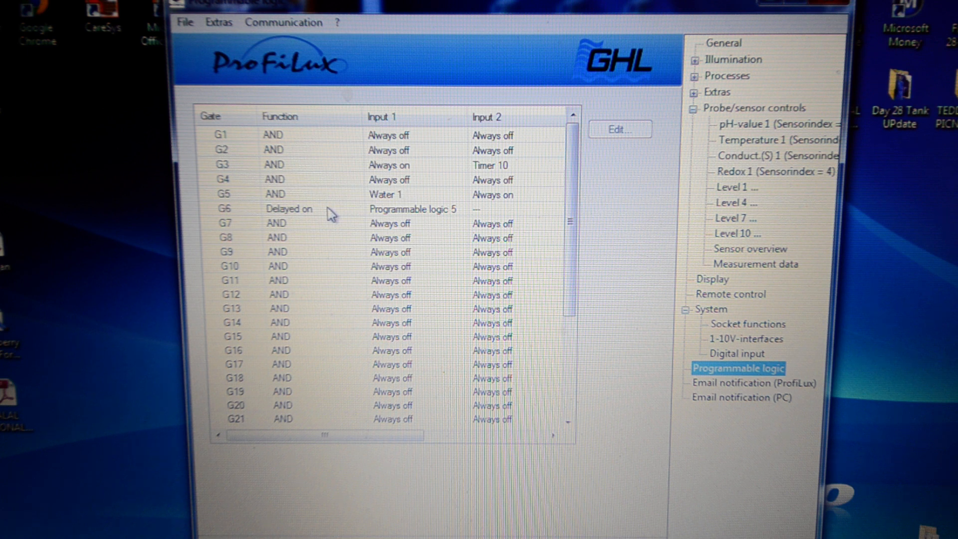
mouse_move(431, 217)
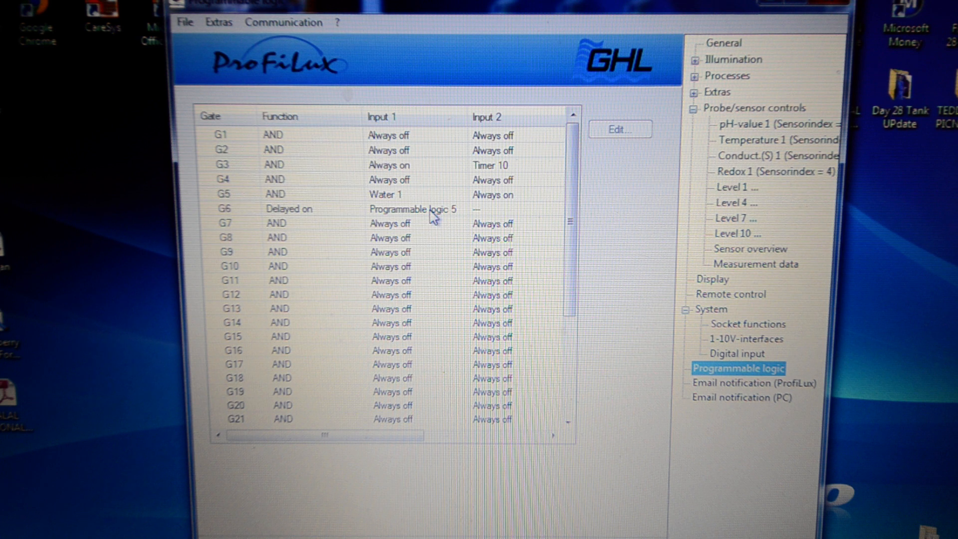
mouse_move(297, 214)
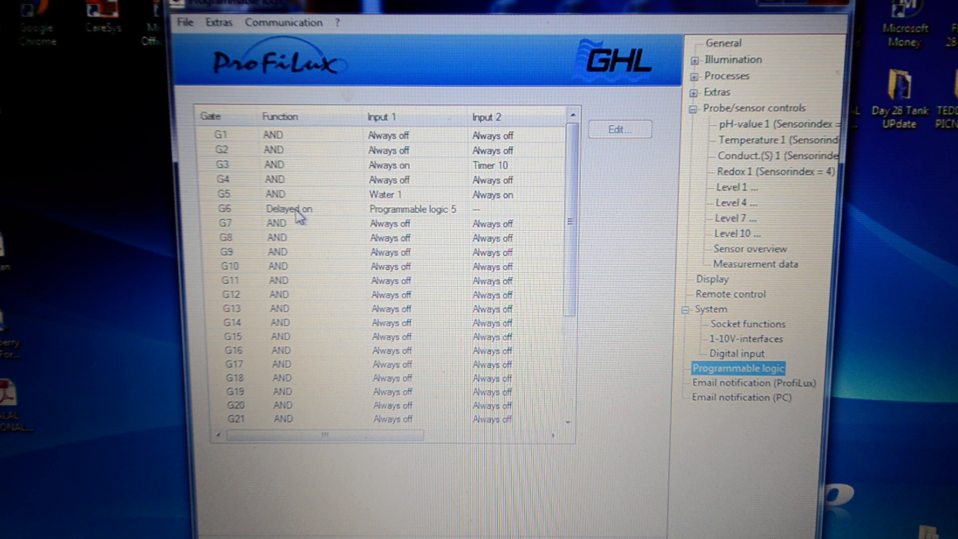
mouse_move(304, 218)
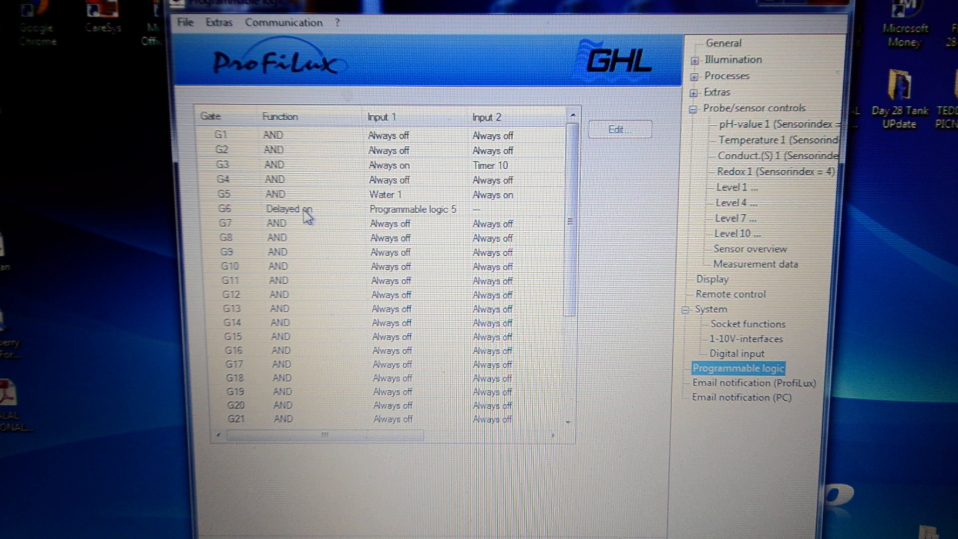
mouse_move(416, 218)
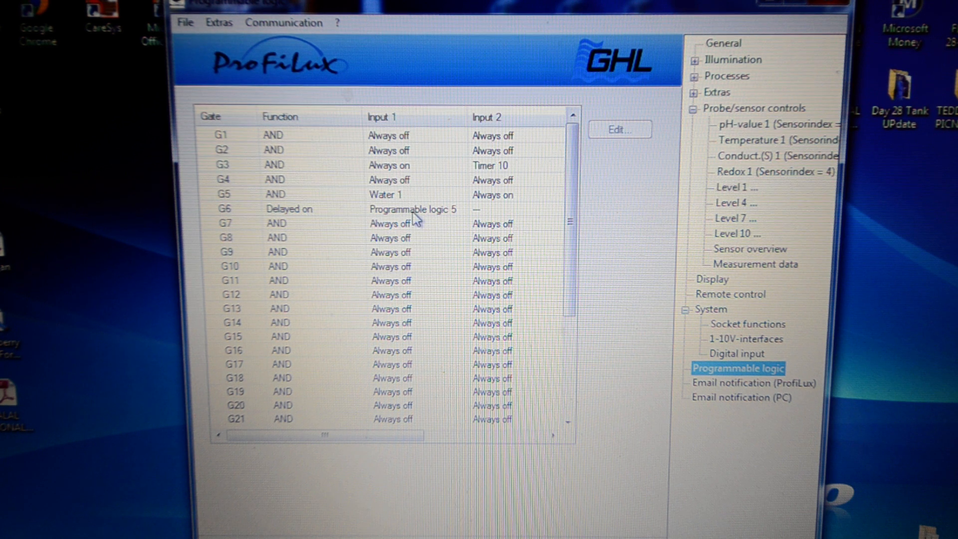
mouse_move(435, 219)
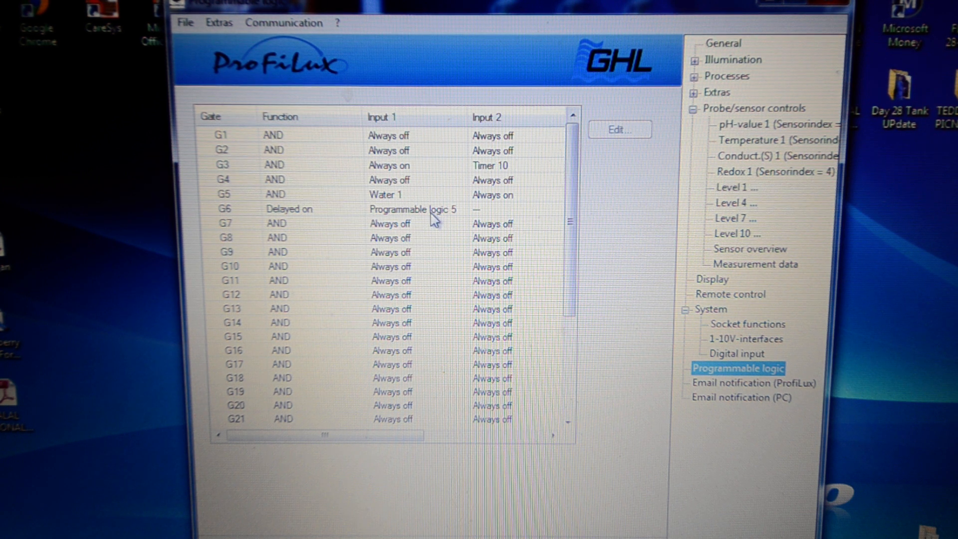
mouse_move(446, 200)
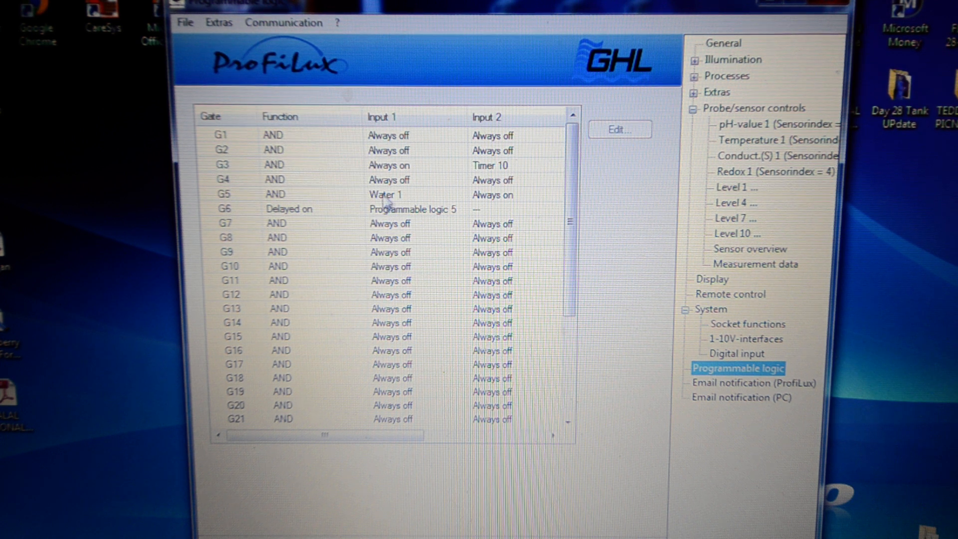
mouse_move(330, 144)
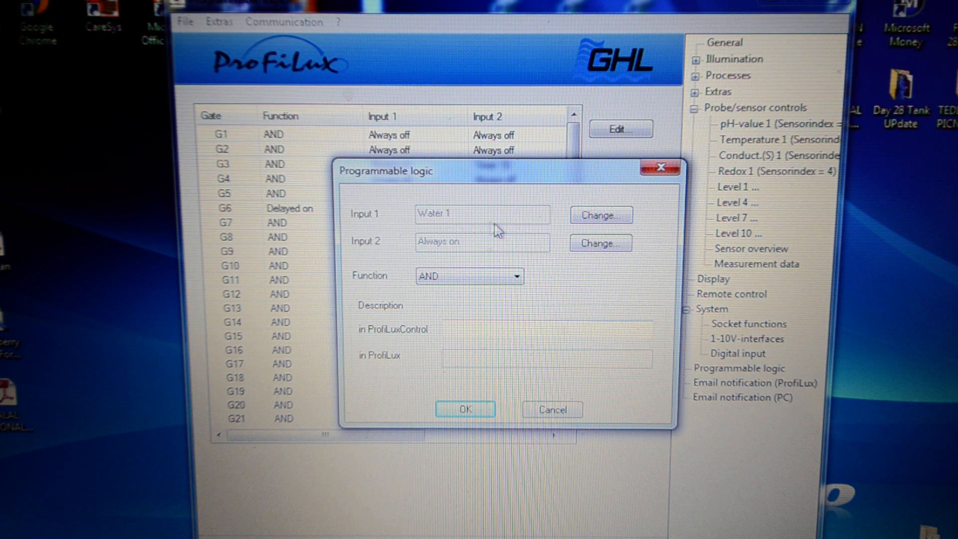
mouse_move(457, 253)
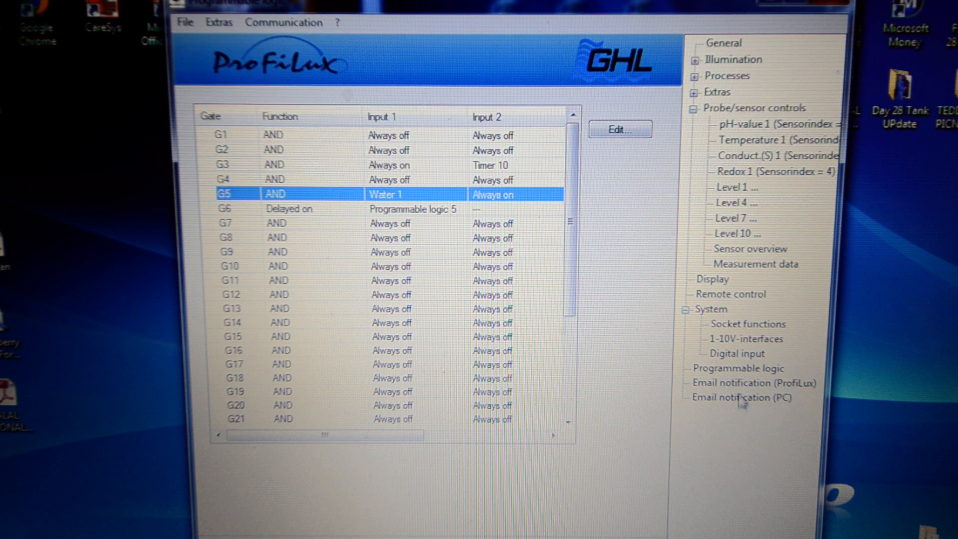
mouse_move(741, 405)
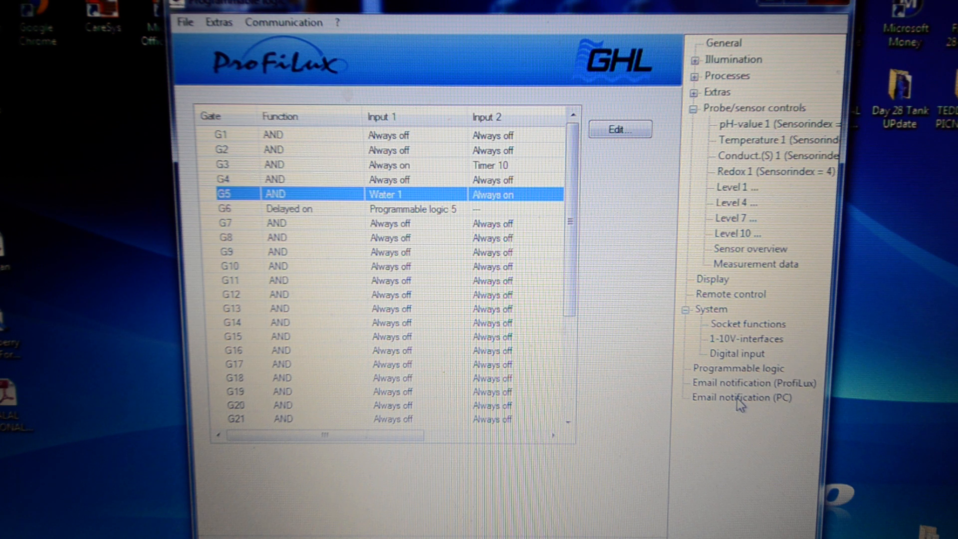